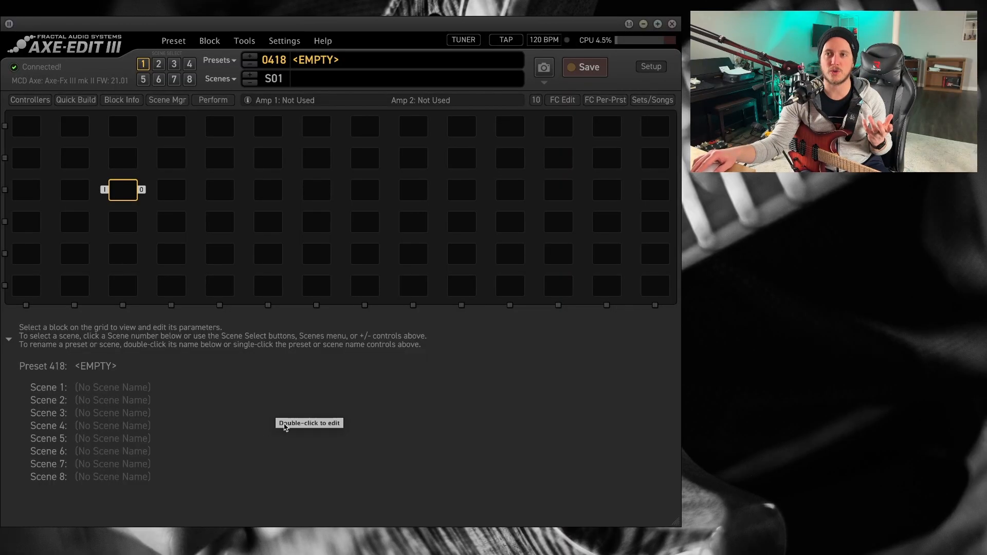
mouse_move(372, 417)
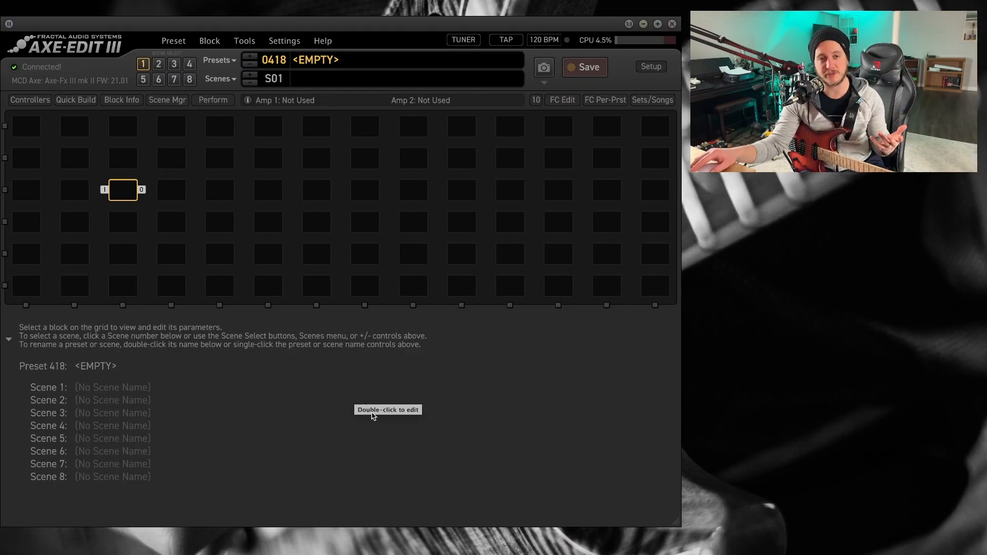
mouse_move(377, 424)
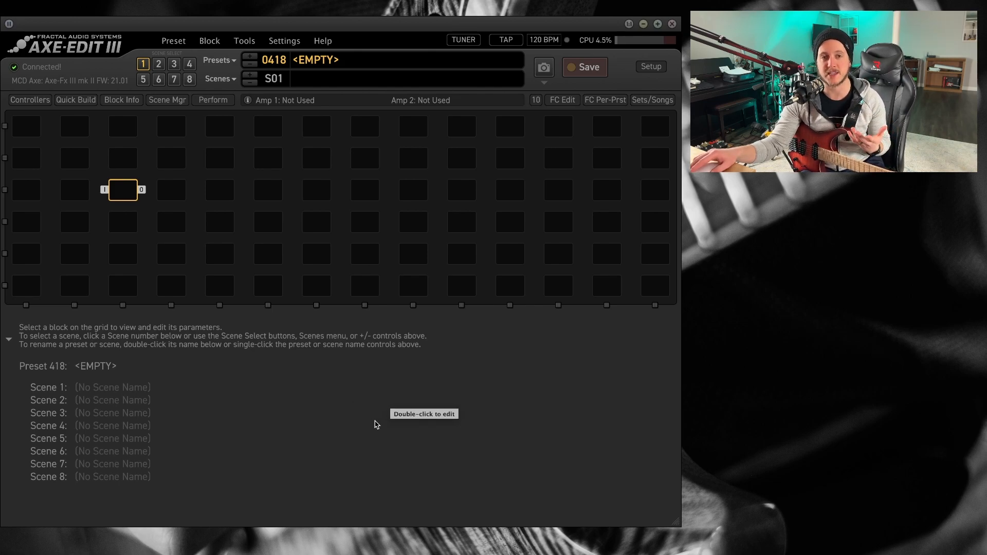
mouse_move(172, 40)
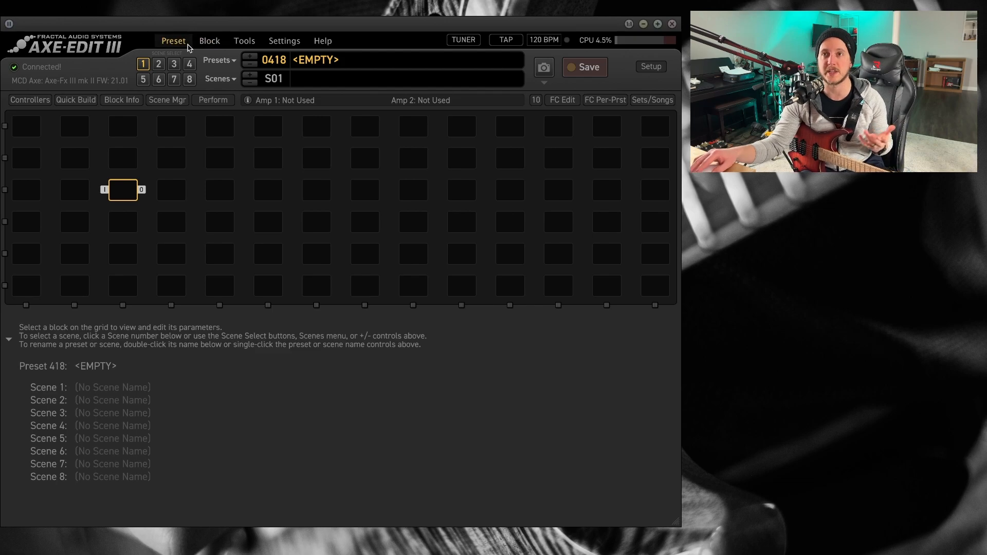
Step: Start a new preset from a template via the Preset menu
left_click(172, 41)
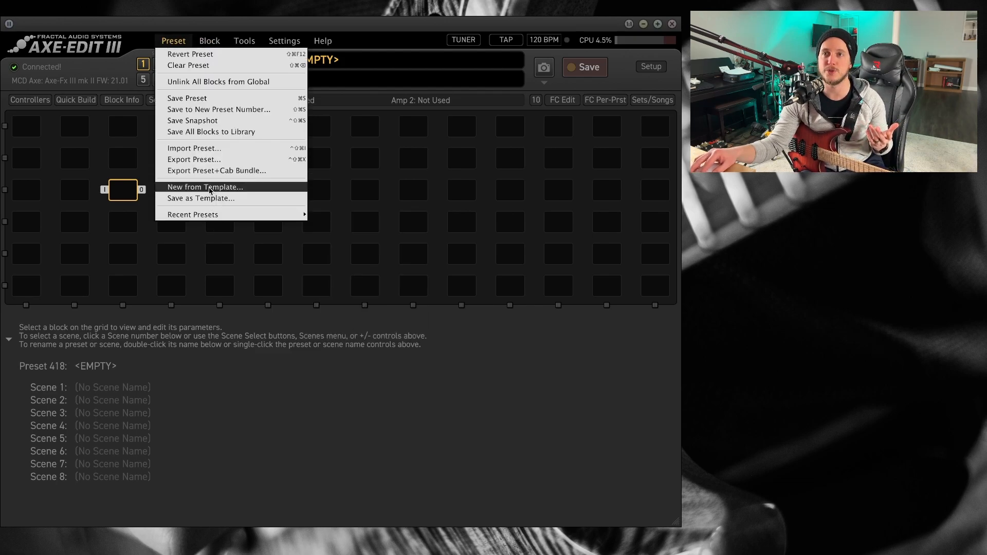
left_click(205, 186)
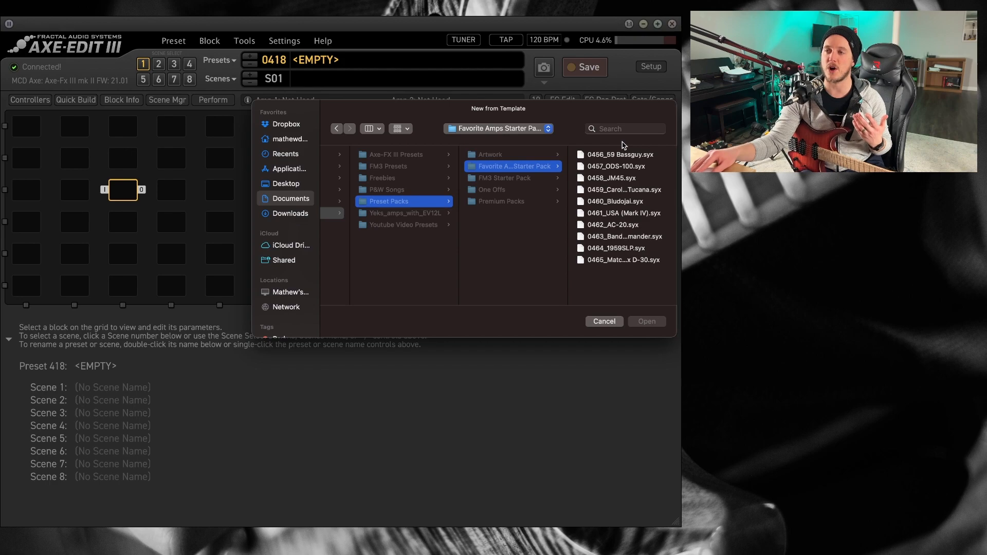
mouse_move(604, 290)
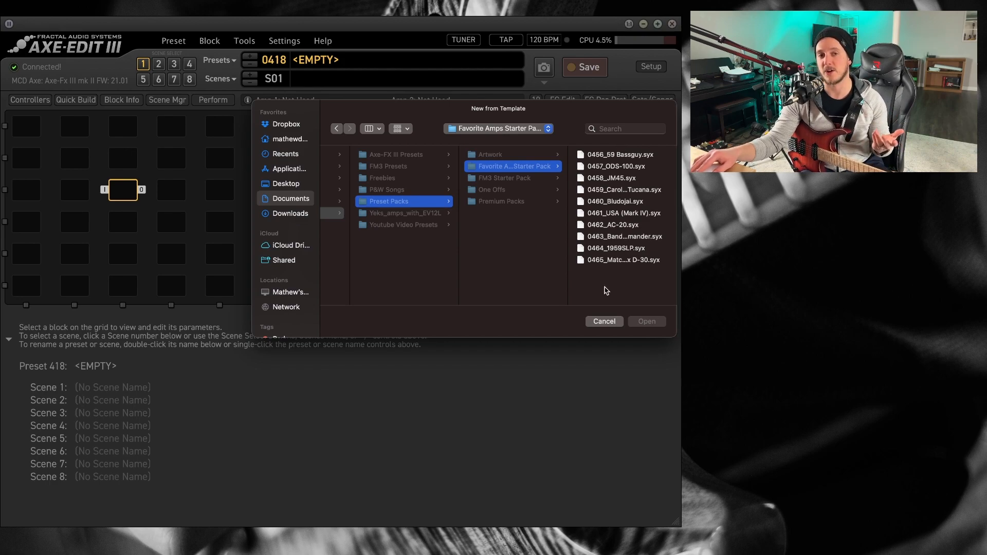
mouse_move(632, 240)
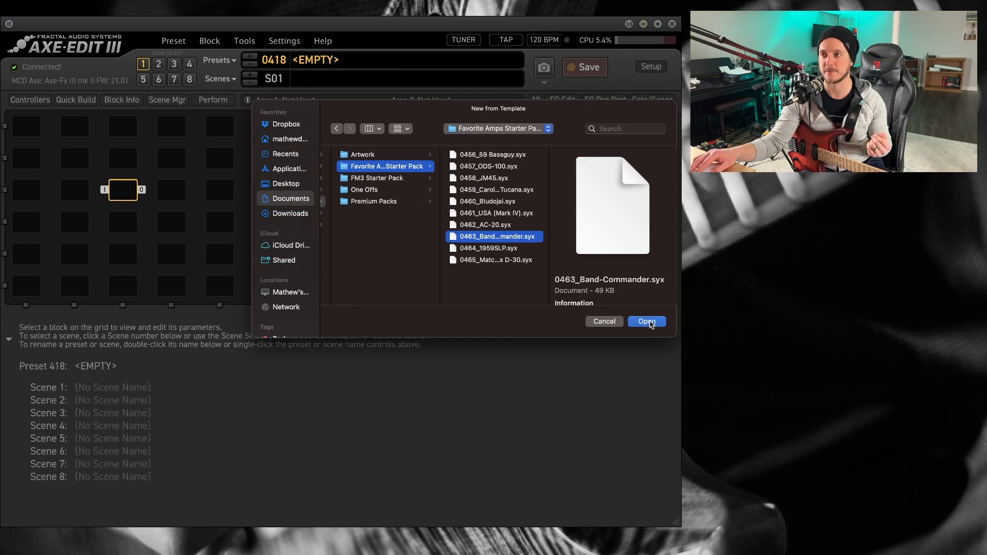
Step: Load the Band-Commander template into preset 418, view the amp block and bring up Preset Leveling
left_click(647, 321)
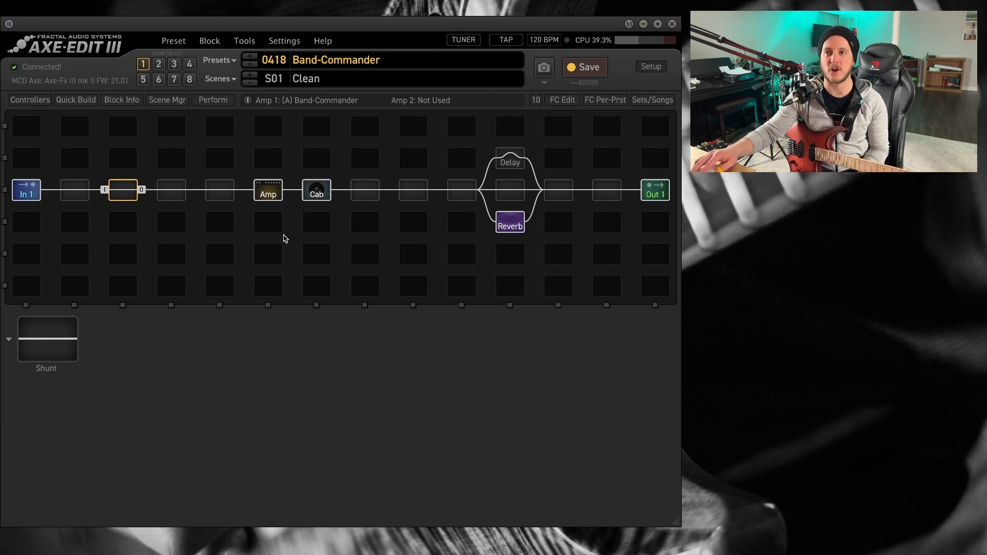
double_click(268, 193)
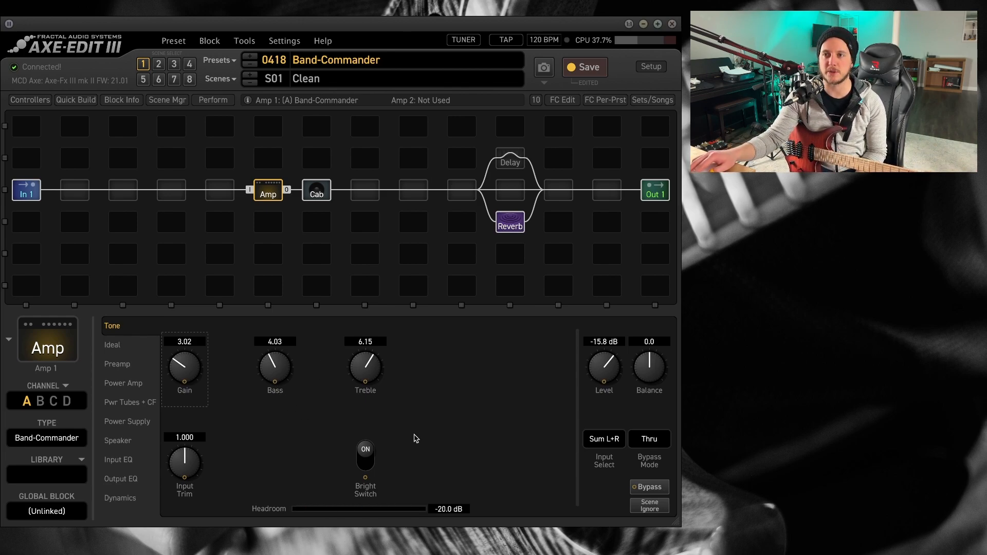
mouse_move(341, 409)
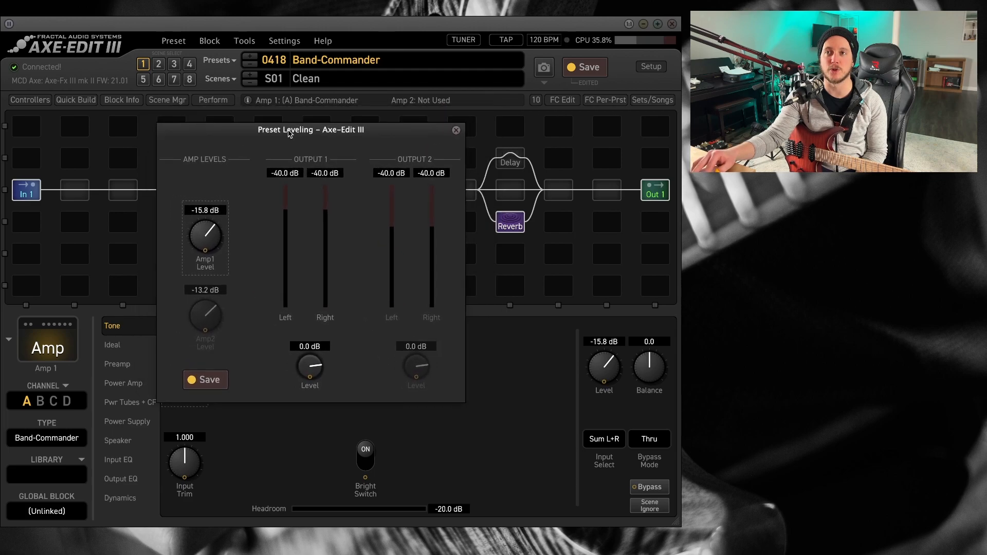
left_click(456, 129)
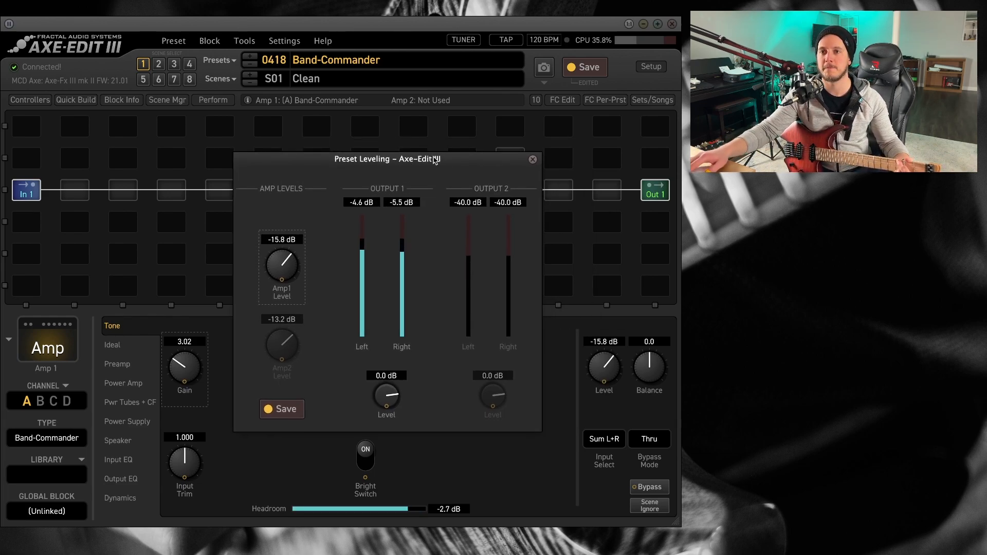
Step: Close Preset Leveling, switch the cab block to channel B and browse its library, then reopen leveling
left_click(531, 160)
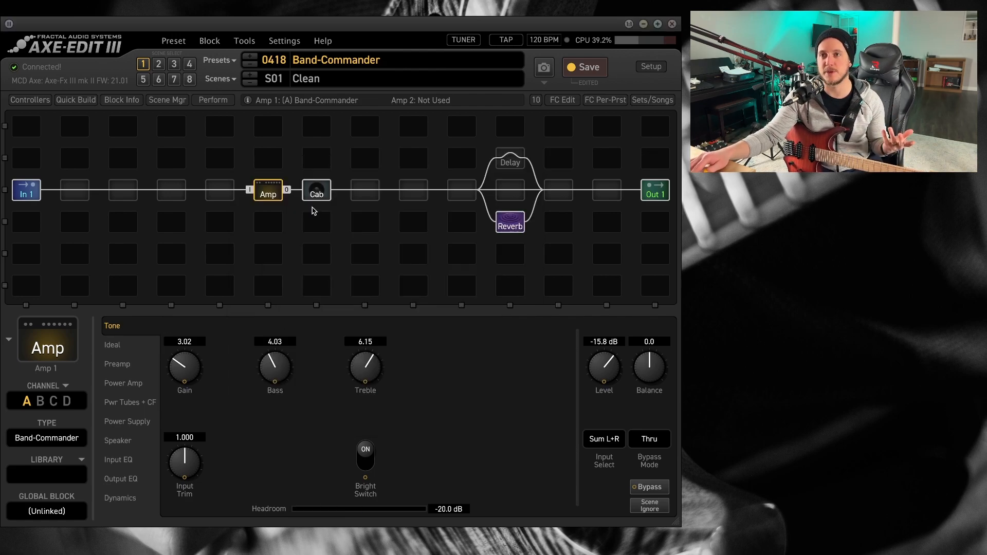
left_click(315, 191)
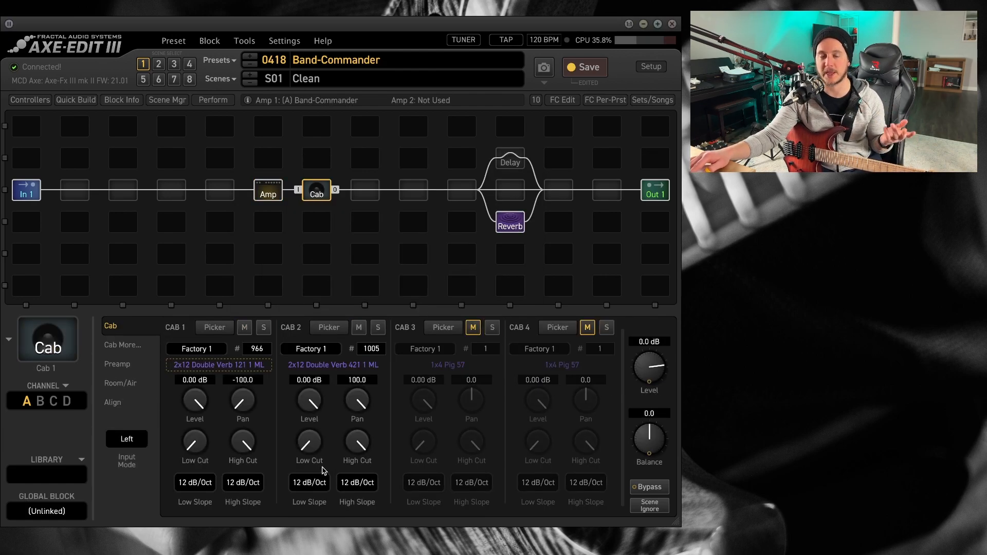
mouse_move(222, 449)
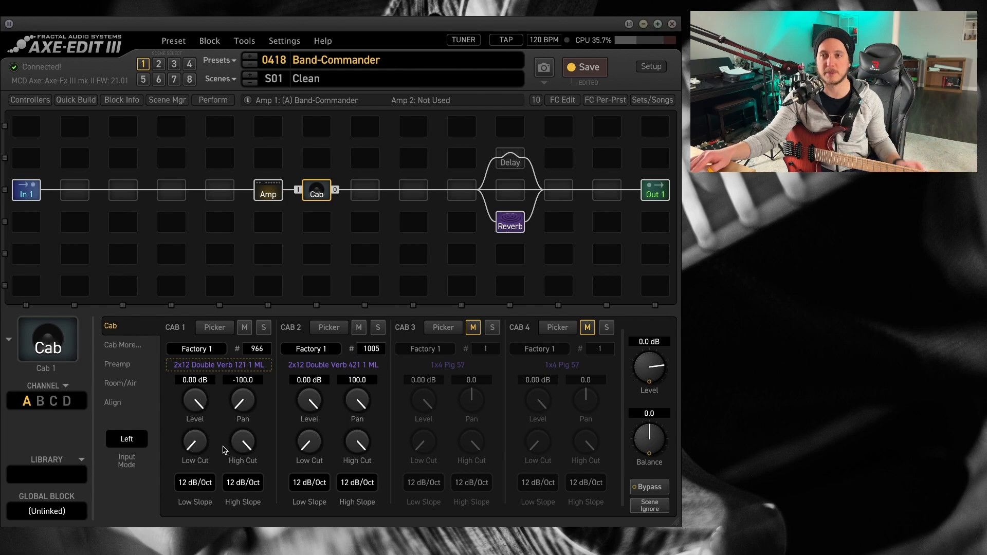
mouse_move(337, 385)
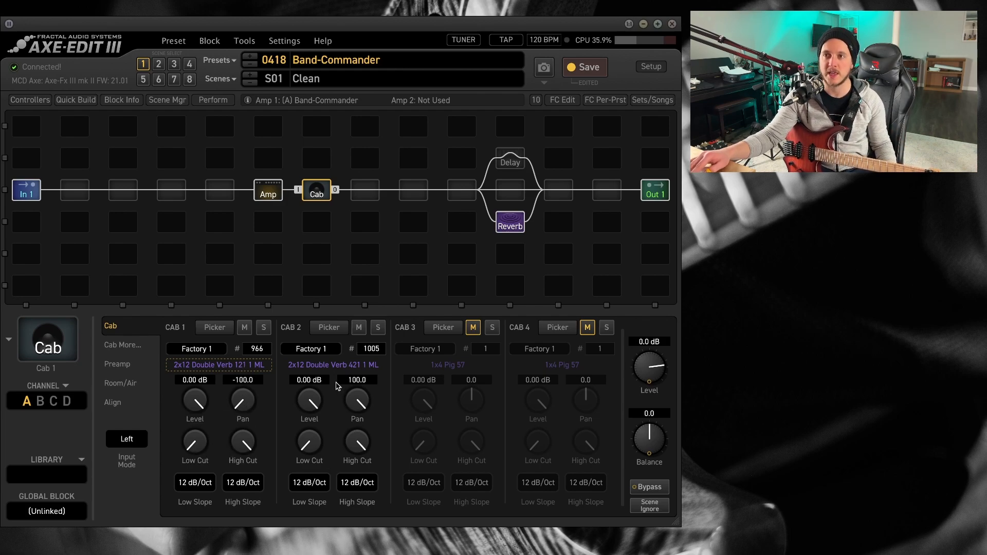
mouse_move(212, 415)
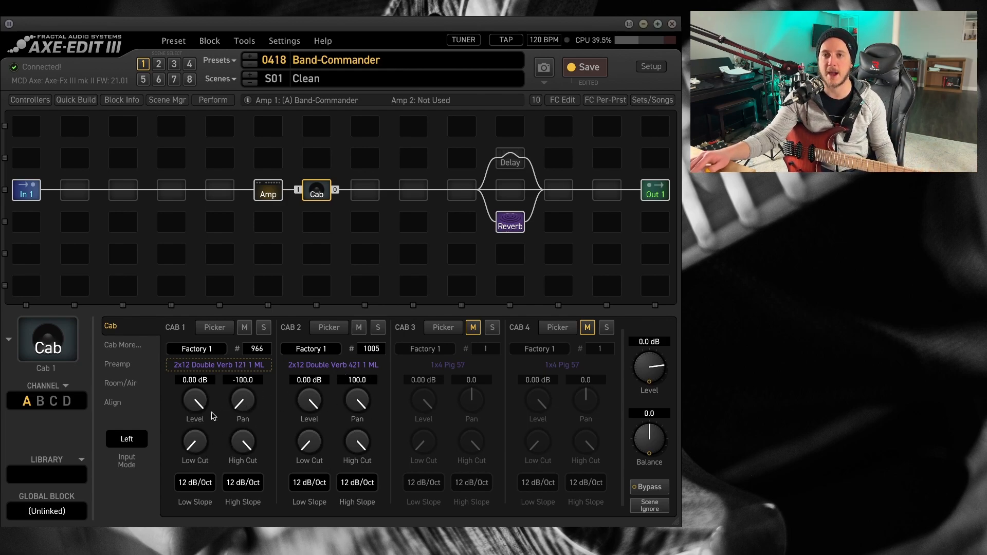
mouse_move(102, 445)
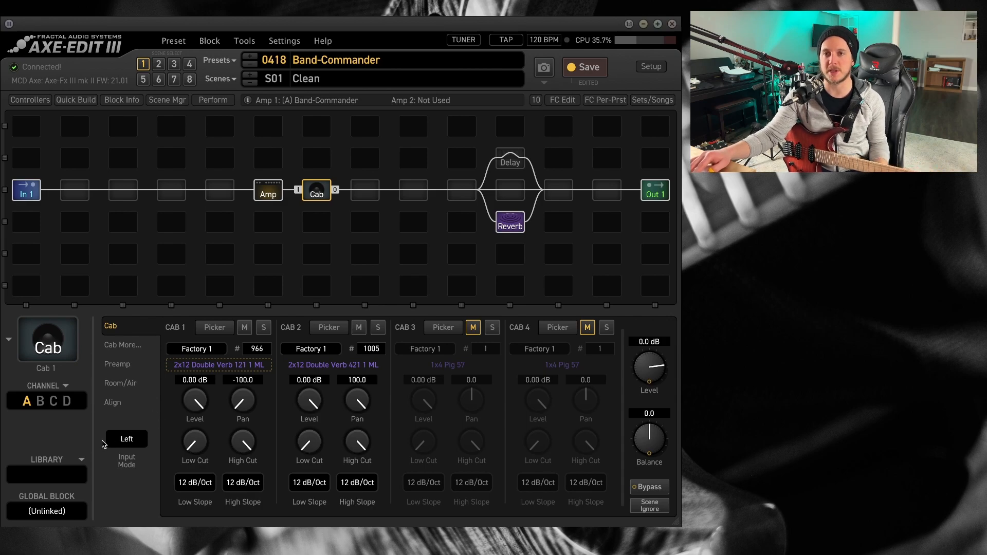
left_click(48, 401)
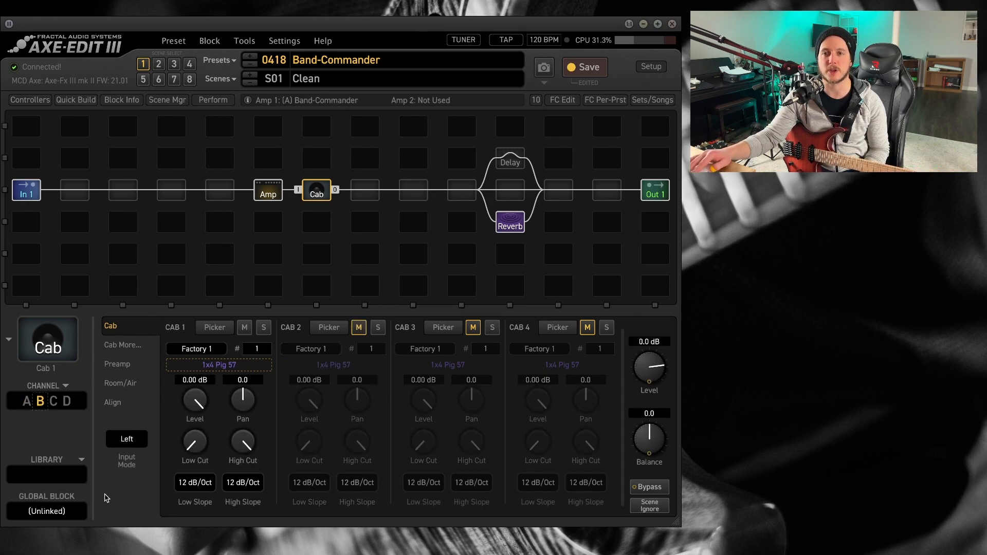
left_click(48, 460)
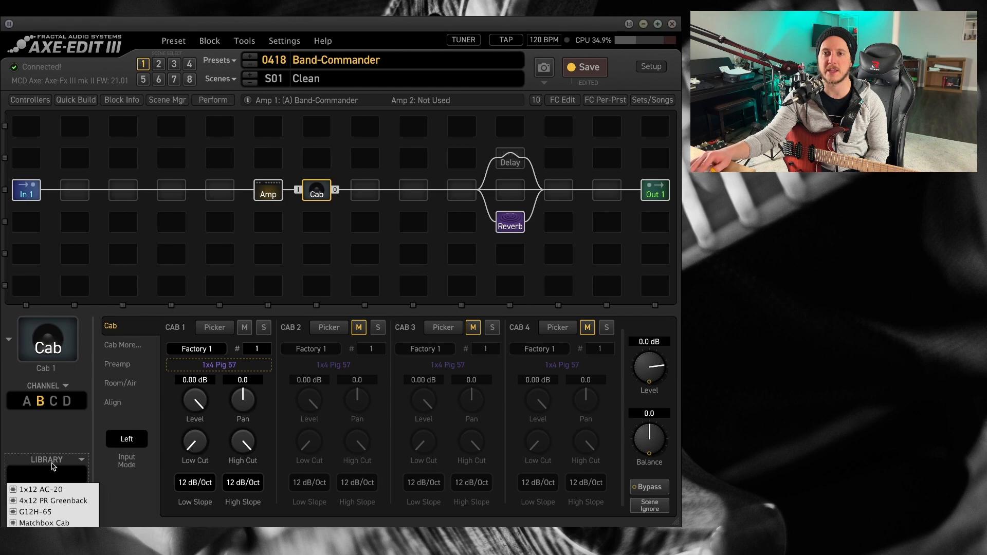
left_click(41, 512)
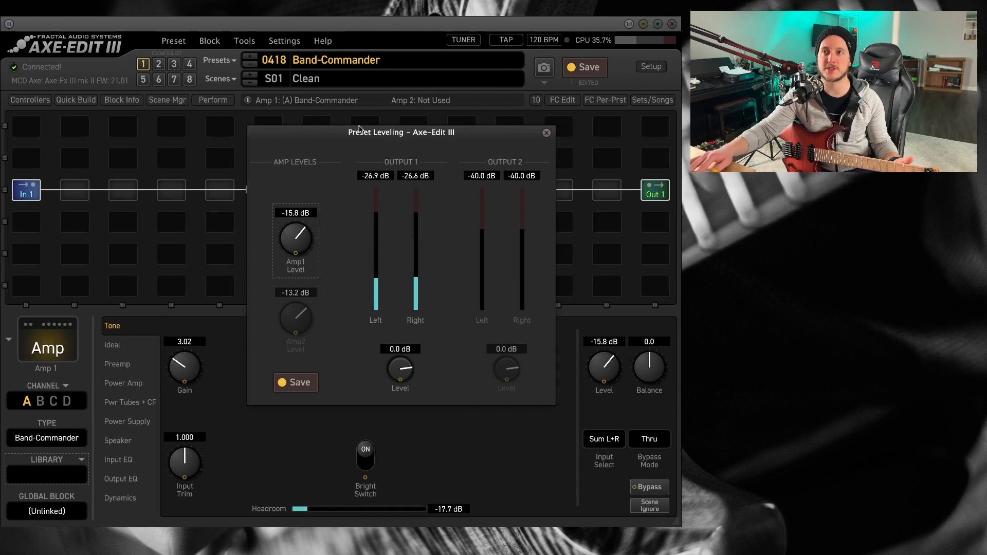
Step: Close Preset Leveling to return to the Band-Commander amp's tone page
left_click(545, 132)
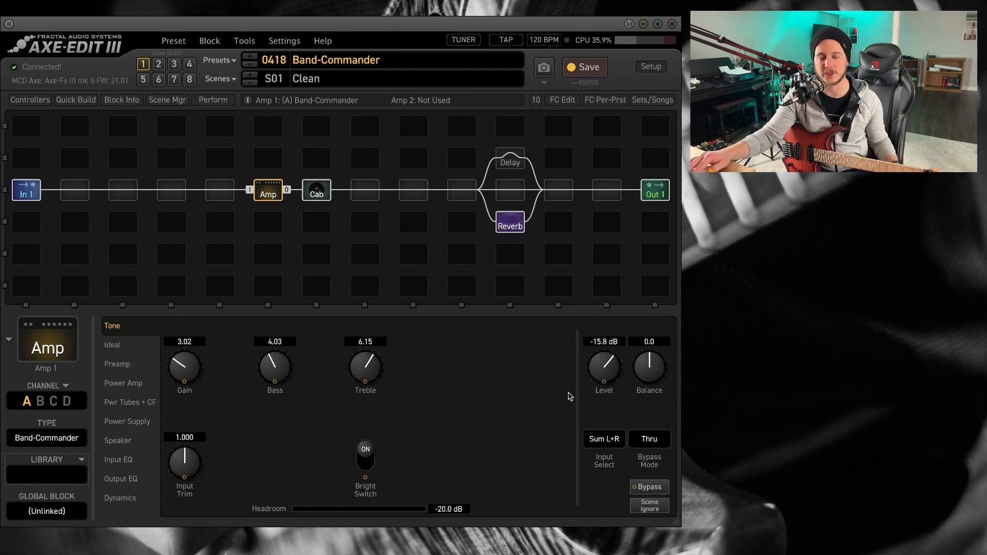
mouse_move(486, 388)
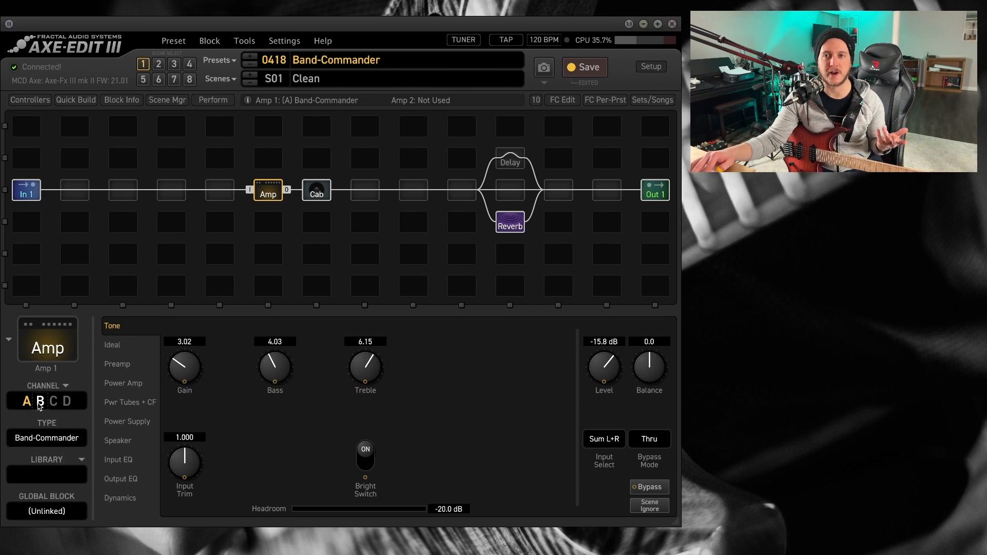
Step: Switch the amp to channel B and choose the ODS-100 Clean model from the type list
left_click(40, 401)
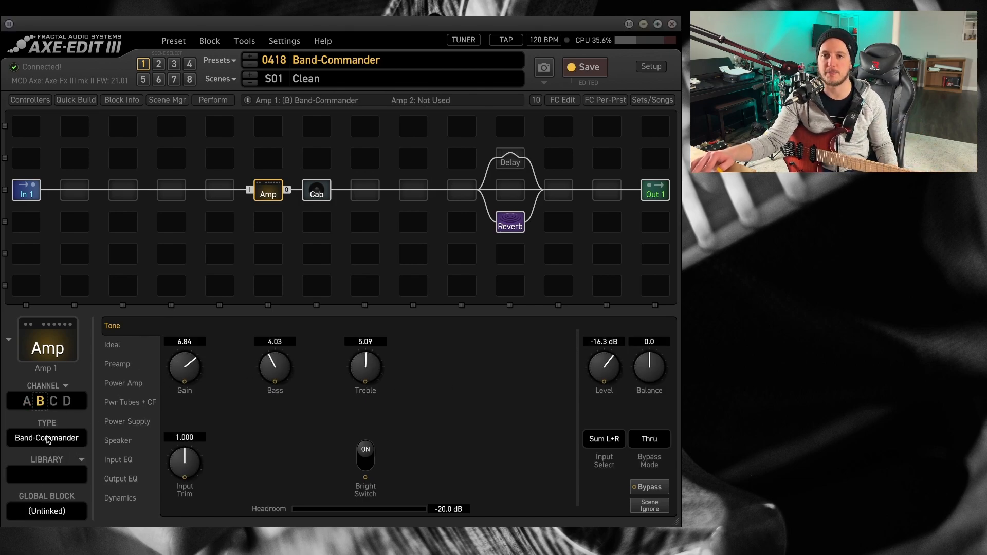
left_click(47, 438)
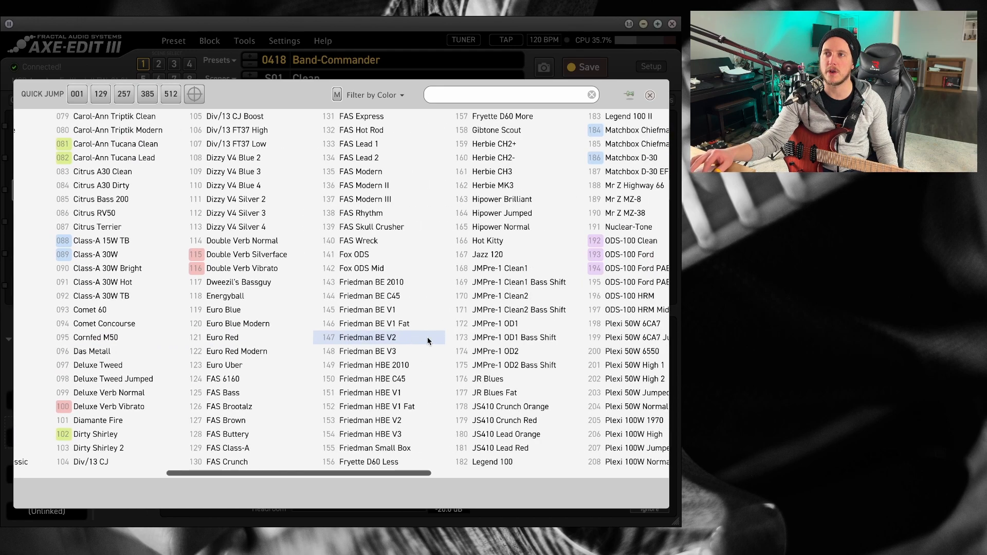
scroll("right", 3)
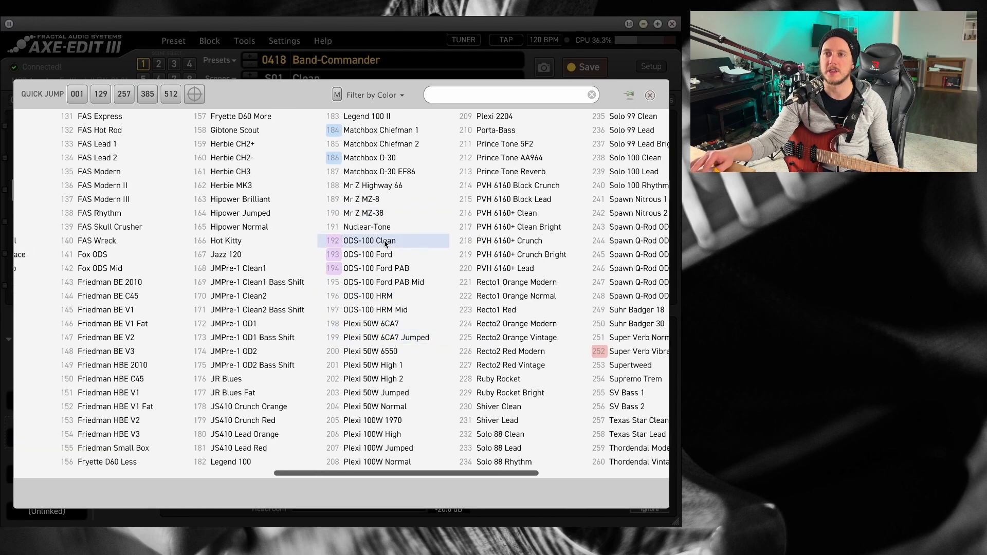
double_click(369, 241)
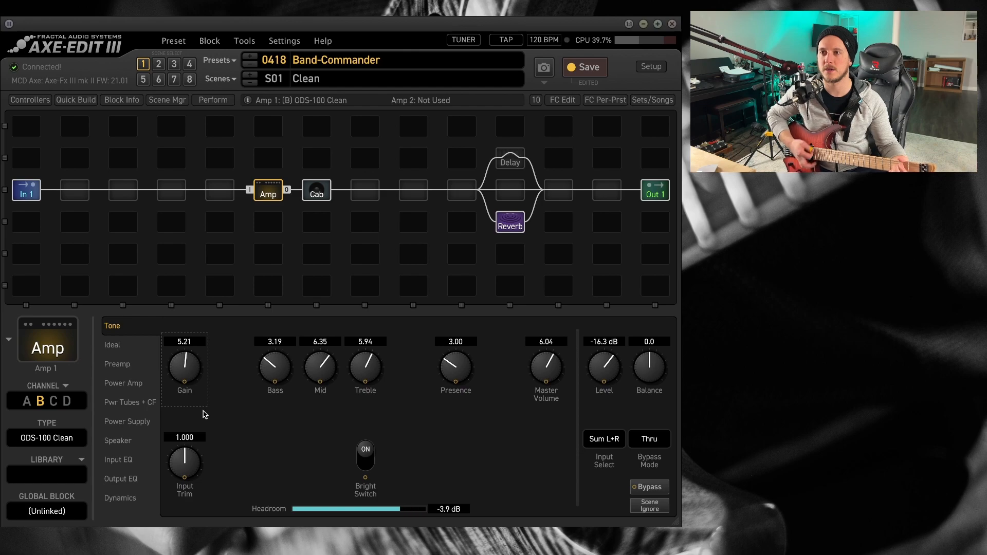
mouse_move(507, 415)
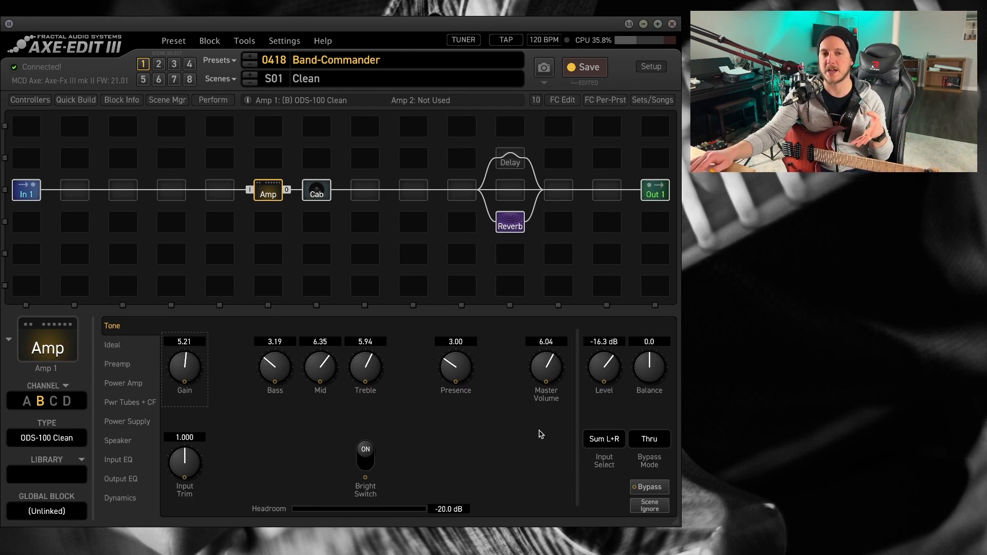
mouse_move(441, 438)
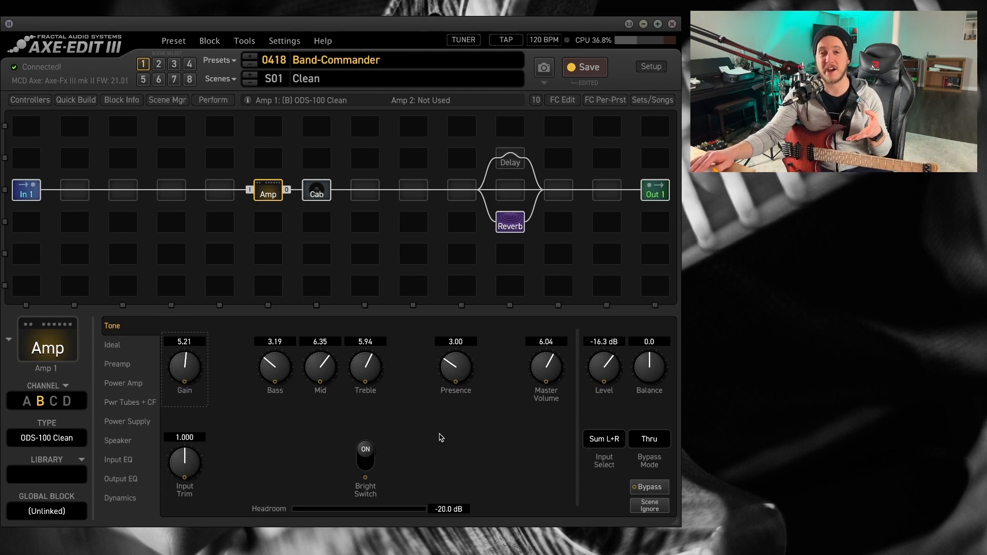
mouse_move(460, 455)
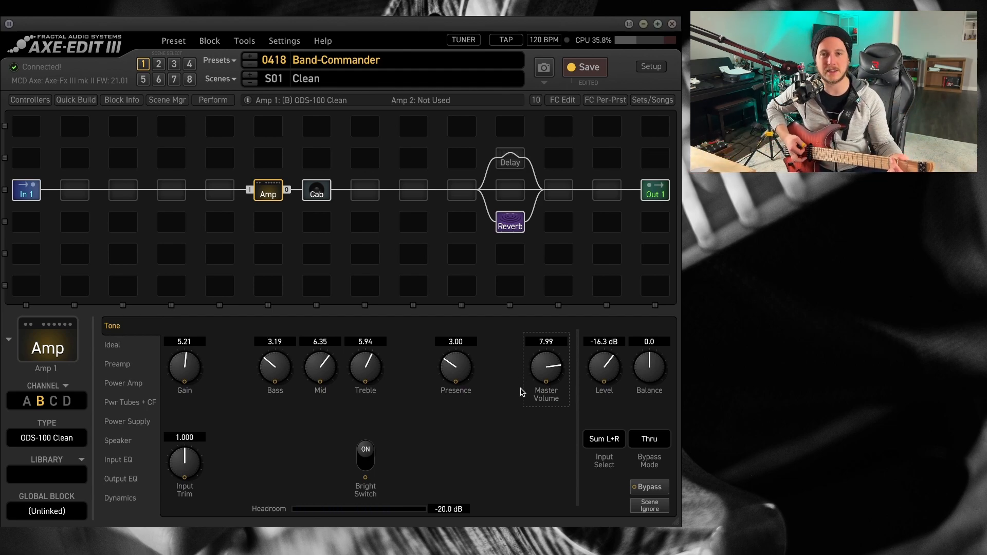
mouse_move(500, 402)
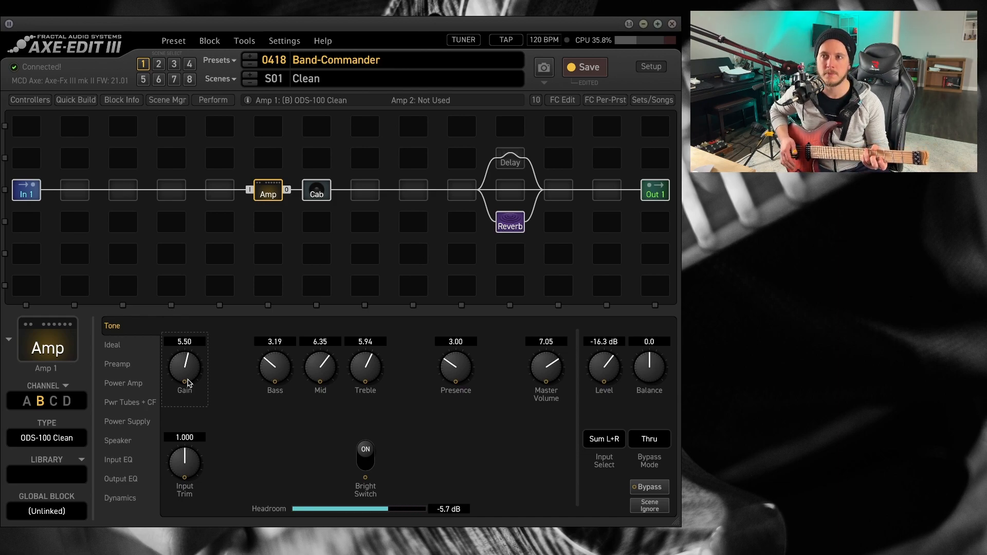
Step: Bring up the amp model list again after dialing channel B's ODS-100 Clean tone
left_click(52, 401)
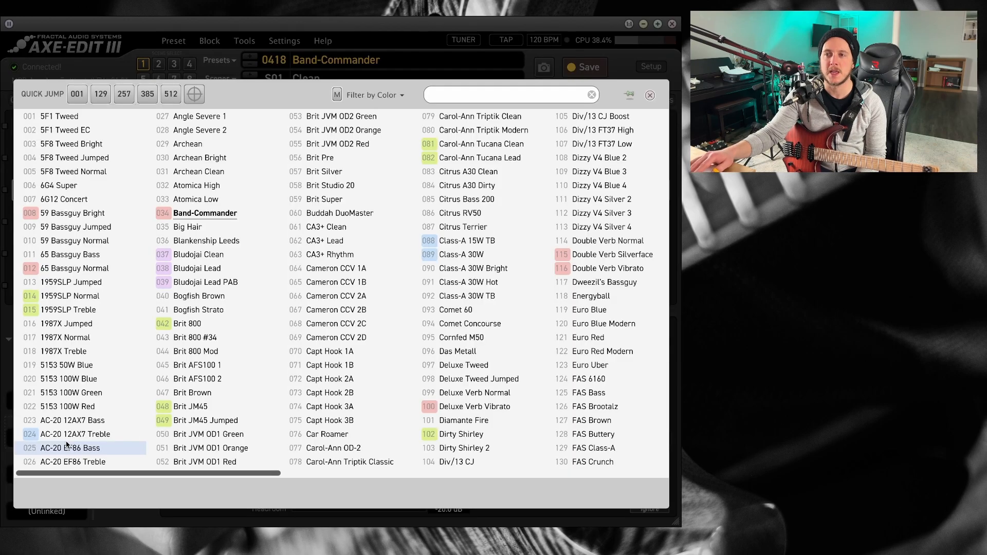
Step: Pick USA Rhythm 1 from the amp model list for channel C
scroll("down", 3)
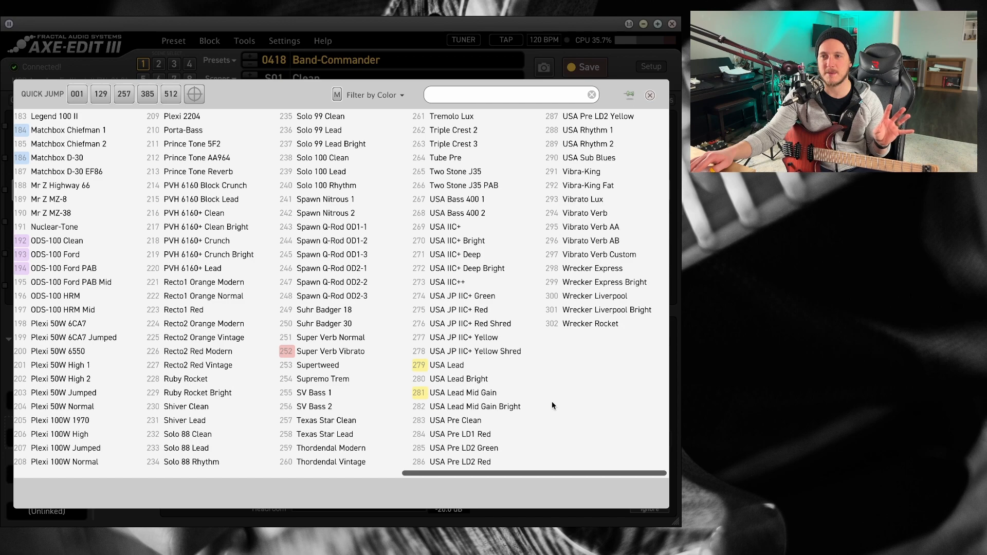
left_click(455, 419)
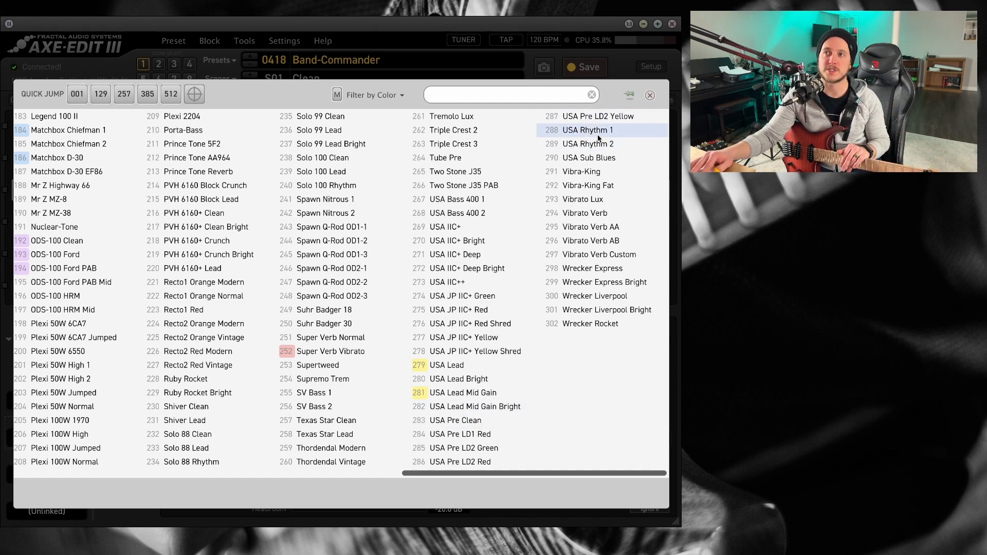
mouse_move(576, 138)
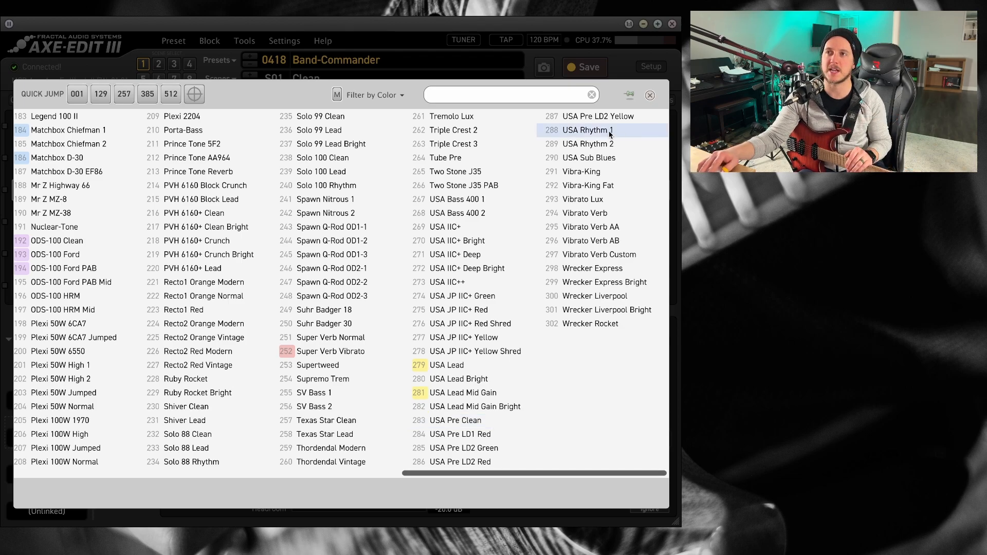
double_click(588, 129)
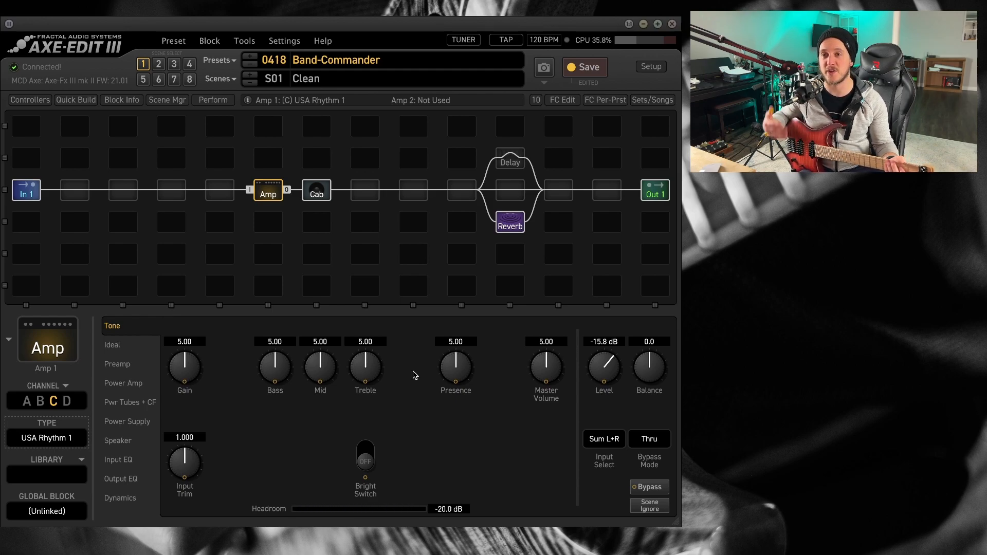
mouse_move(302, 408)
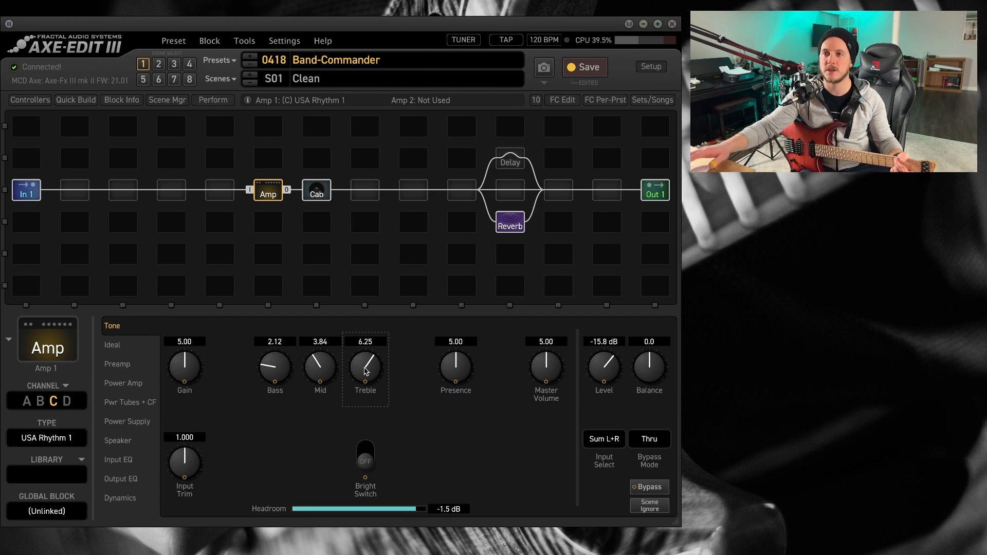
Step: Toggle the Bright switch on then off on USA Rhythm 1, then audition amp channel B
left_click(365, 455)
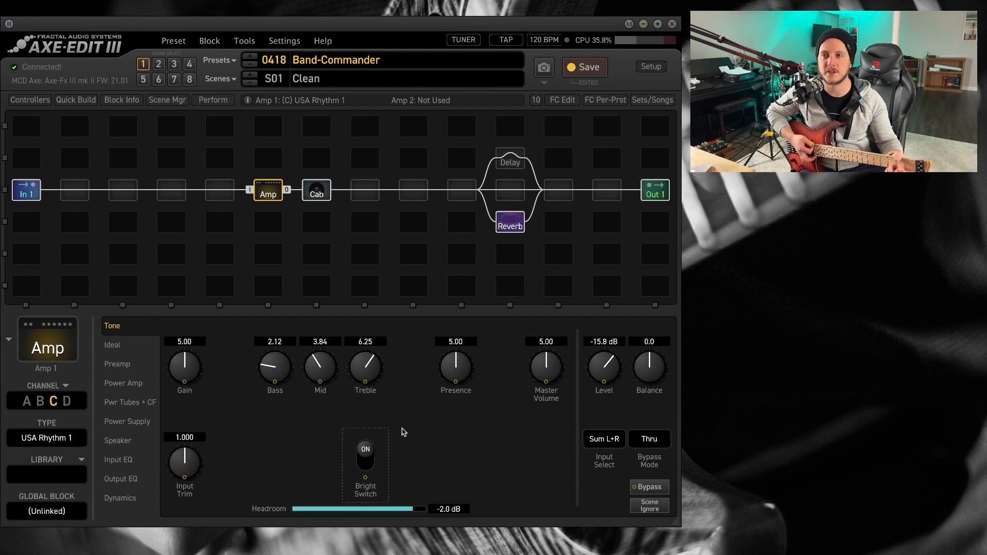
left_click(365, 449)
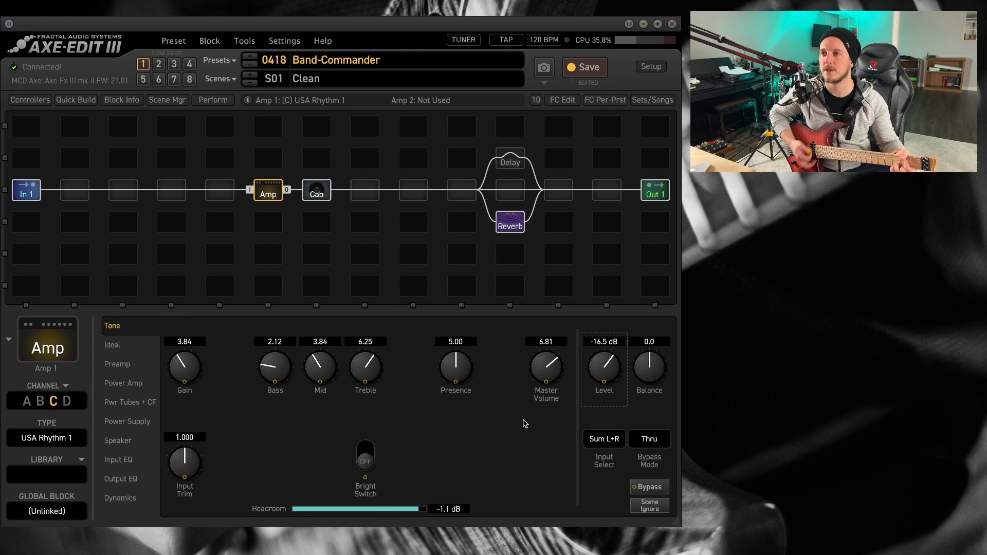
left_click(40, 401)
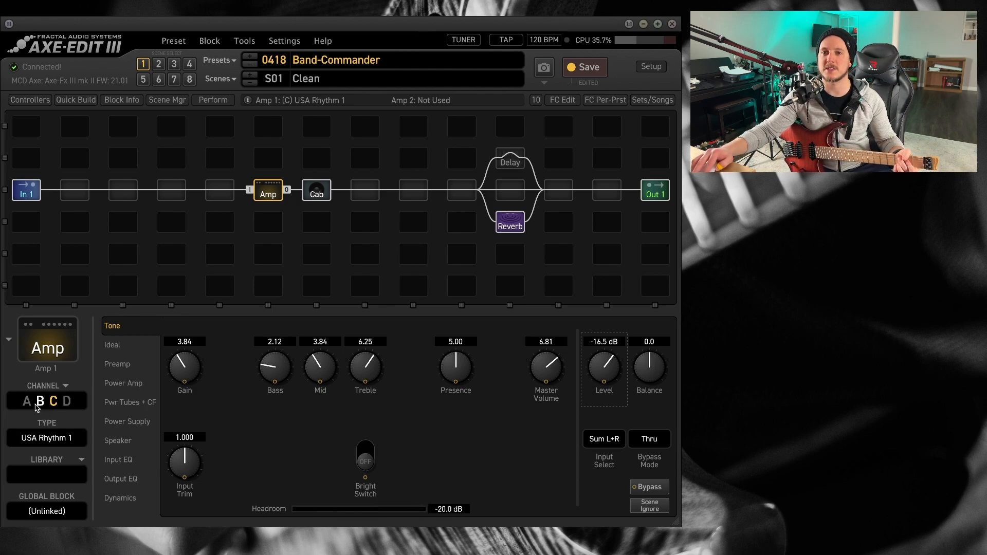
left_click(40, 401)
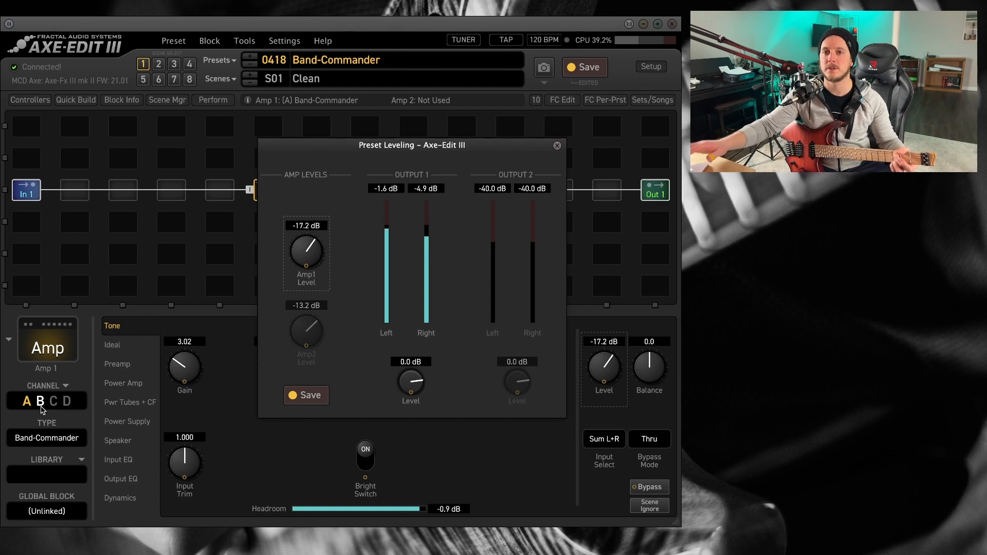
left_click(557, 145)
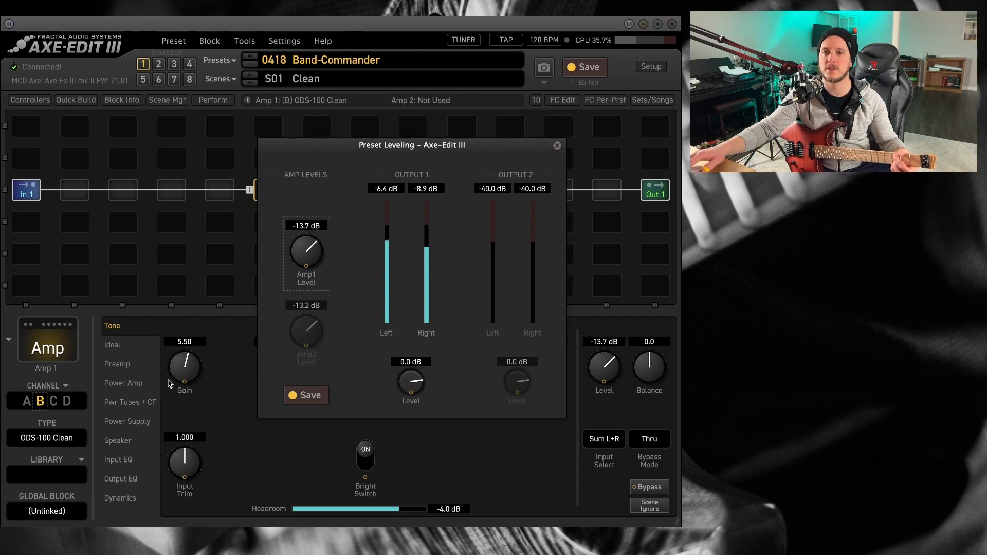
left_click(48, 401)
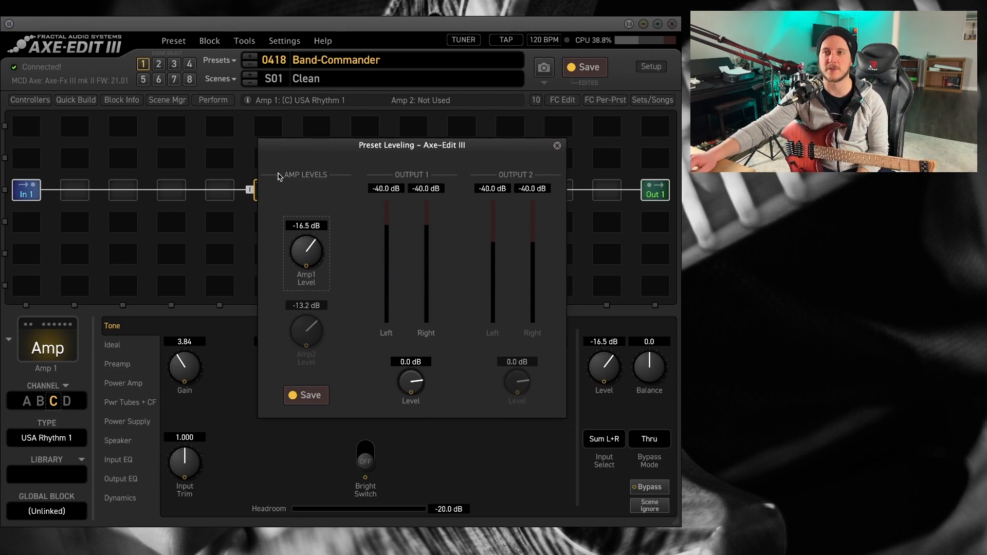
left_click(556, 145)
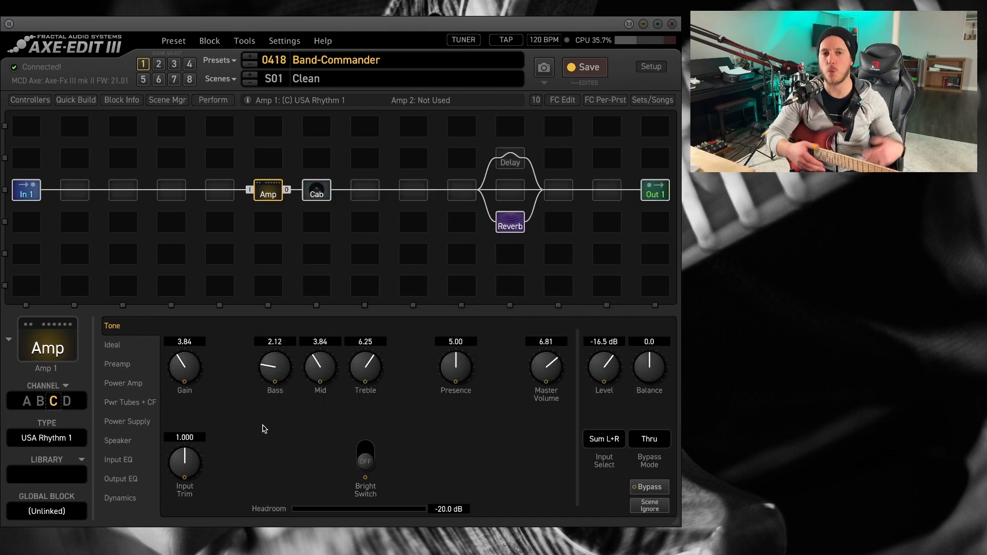
mouse_move(205, 401)
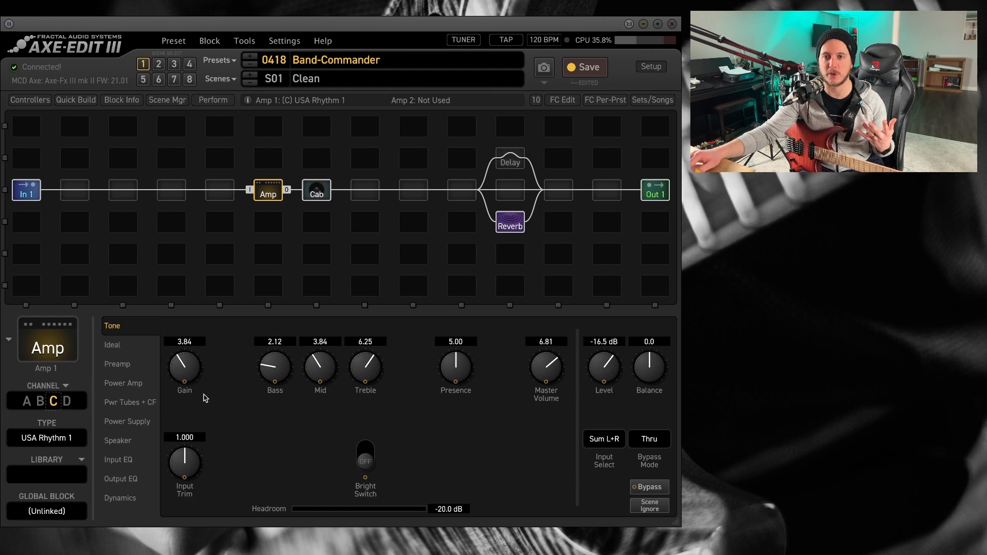
Step: Show the Dynamics page of channel C's USA Rhythm 1 amp
left_click(120, 497)
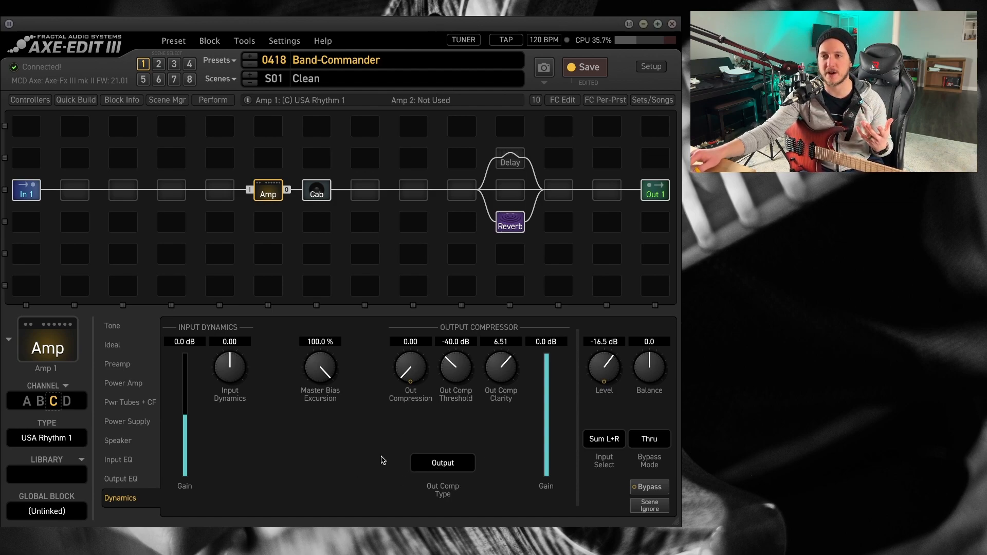
mouse_move(378, 463)
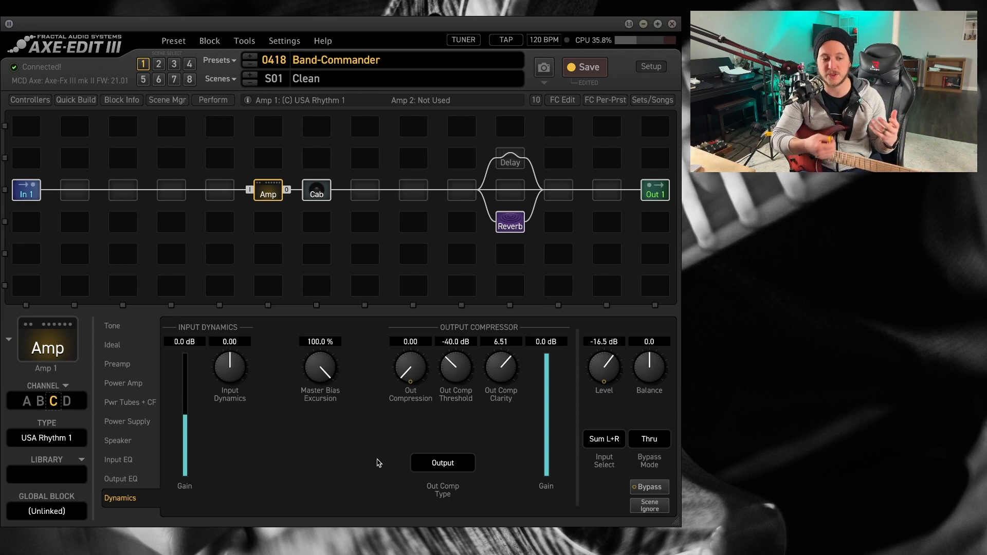
mouse_move(363, 471)
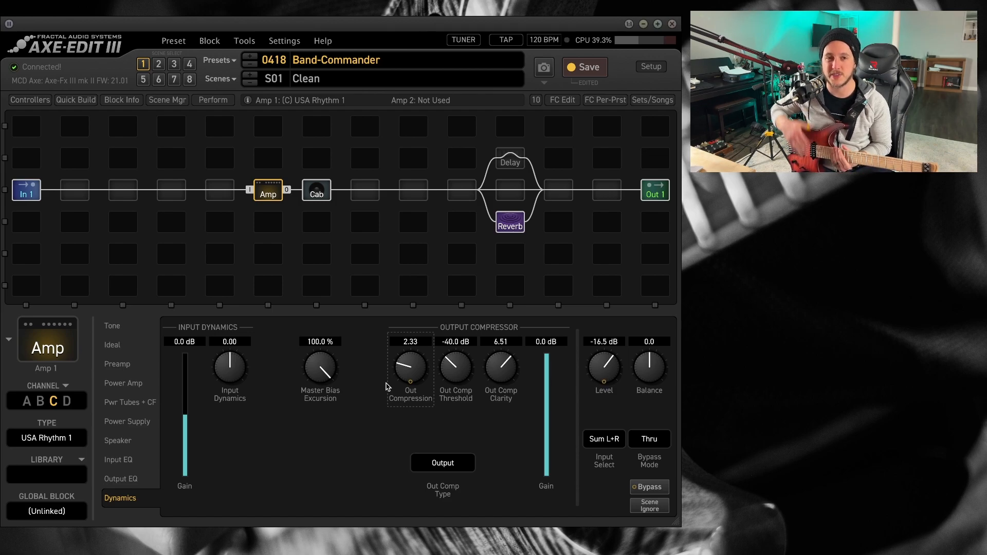
mouse_move(585, 369)
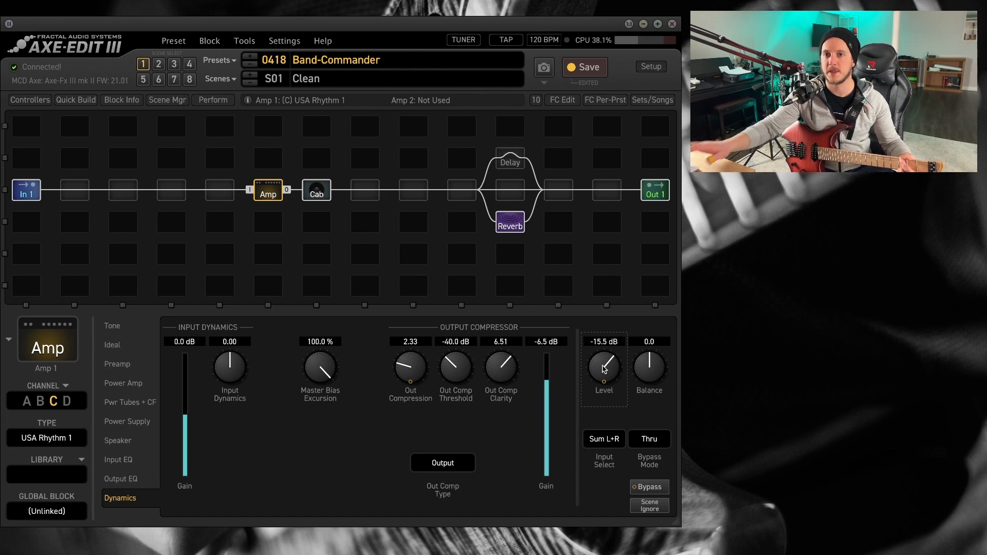
Step: Set channel B's output compressor to Output type after comparing Gain Enhancer, then switch to channel A
left_click(40, 401)
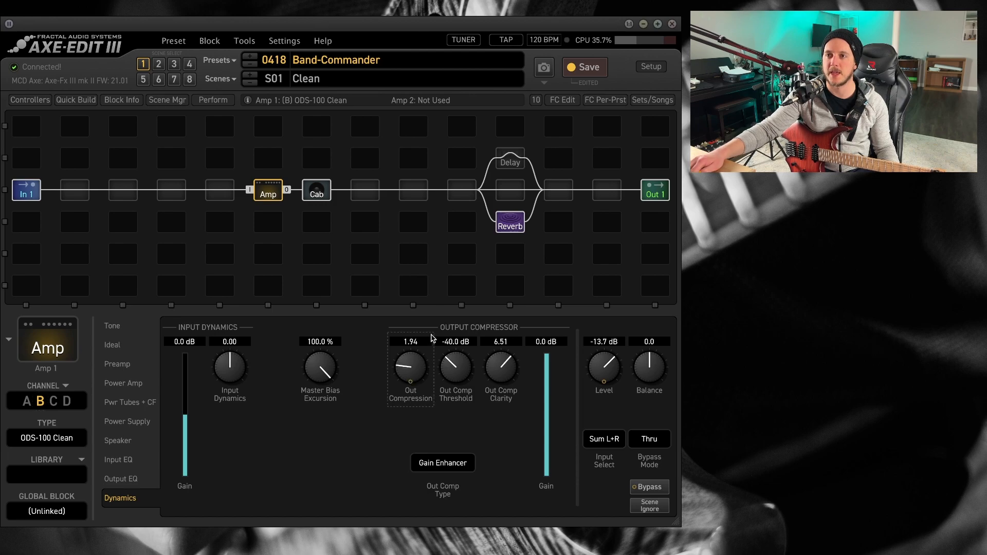
left_click(442, 462)
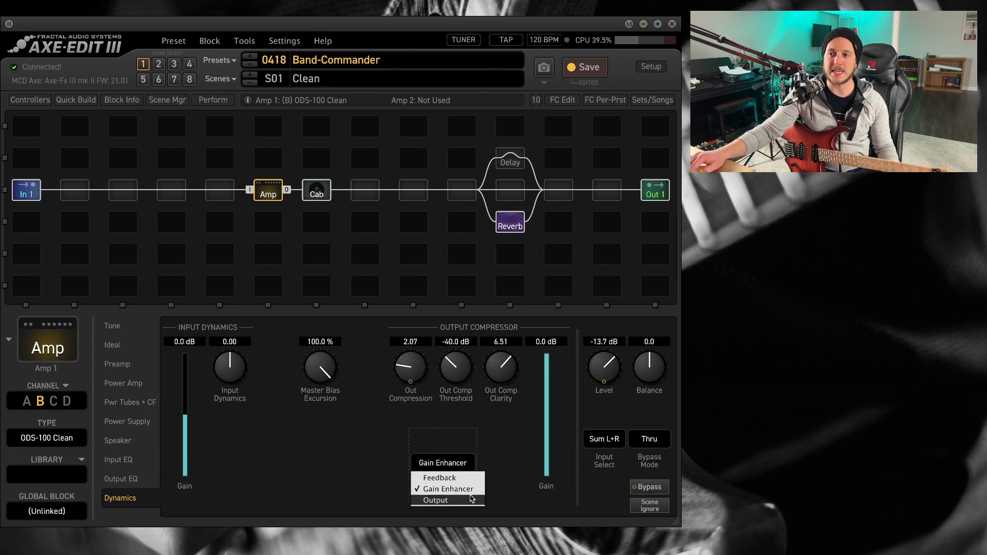
left_click(434, 499)
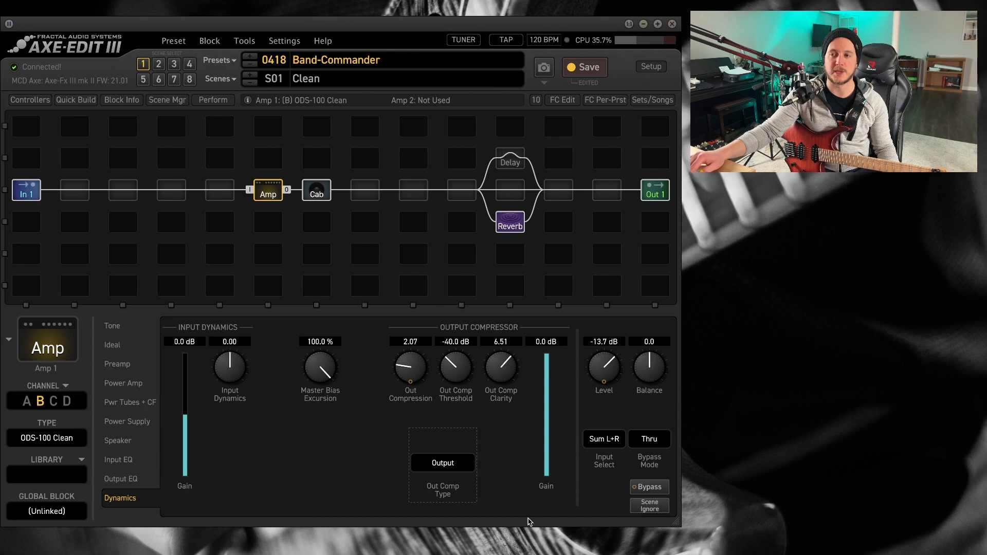
left_click(442, 463)
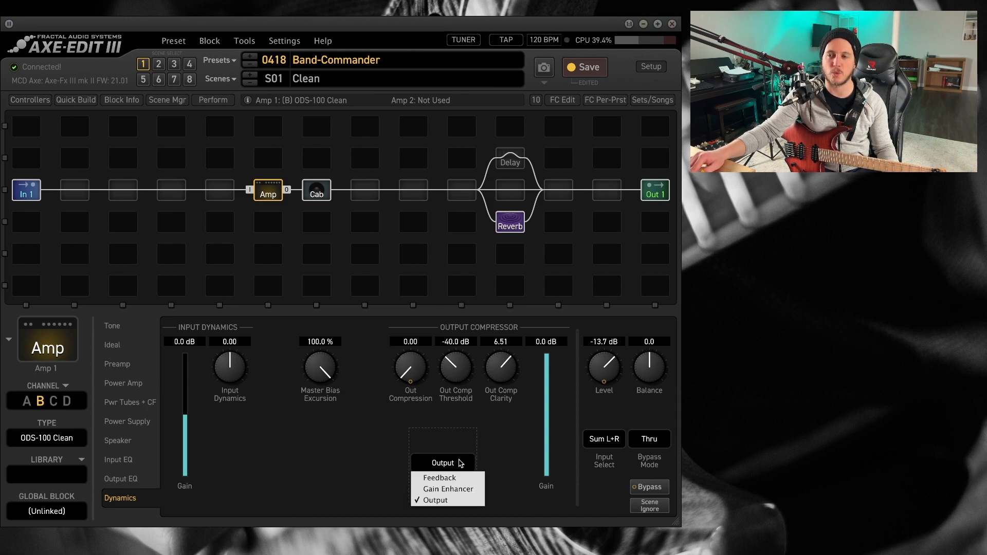
mouse_move(384, 464)
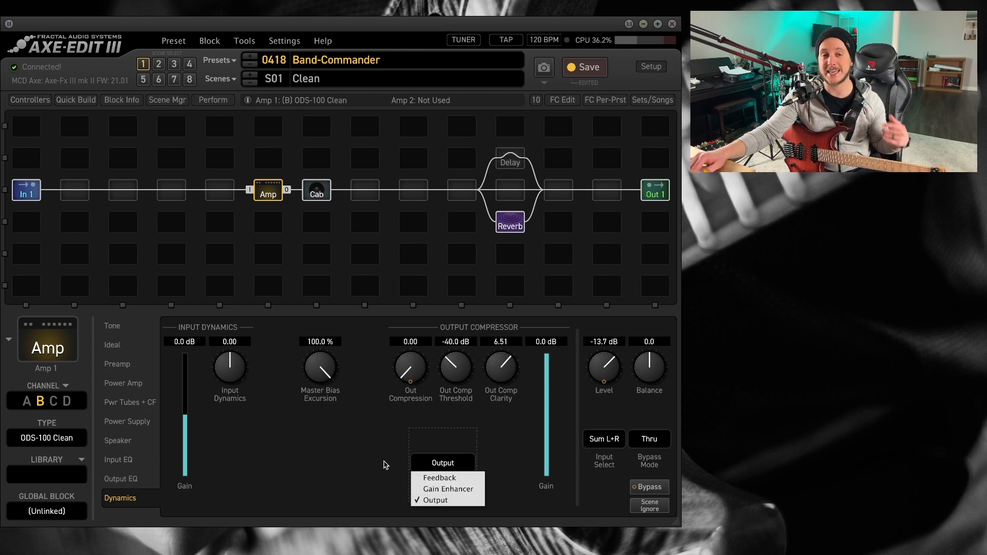
left_click(447, 490)
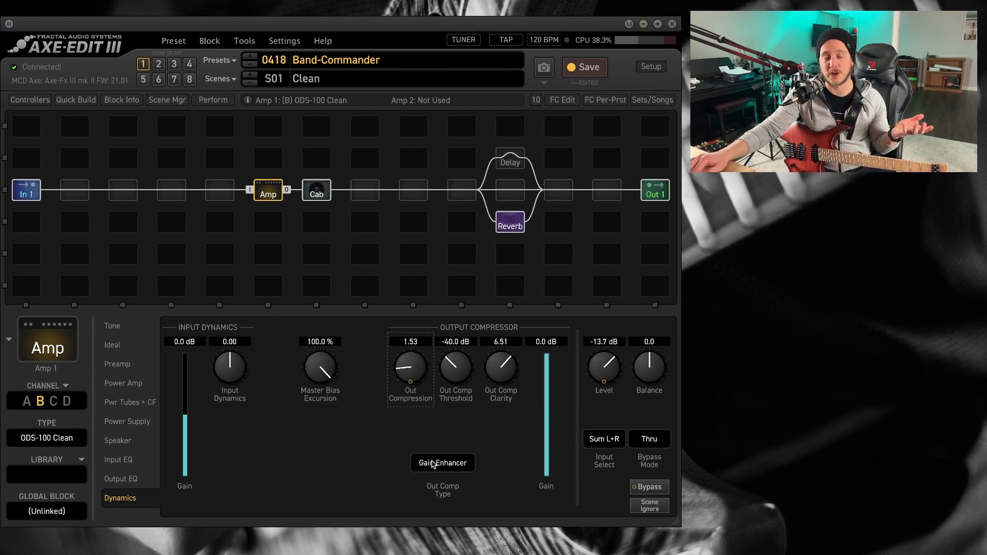
left_click(442, 463)
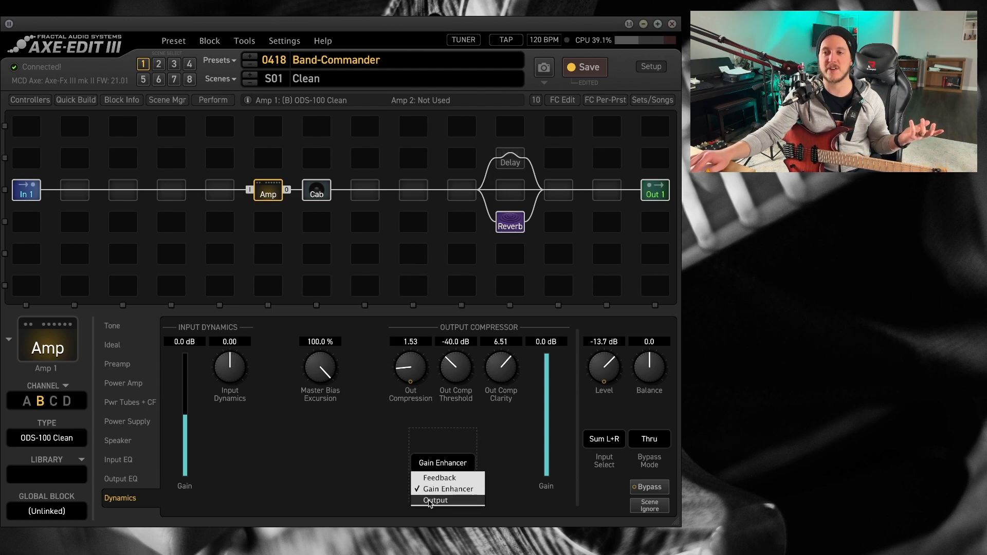
left_click(435, 499)
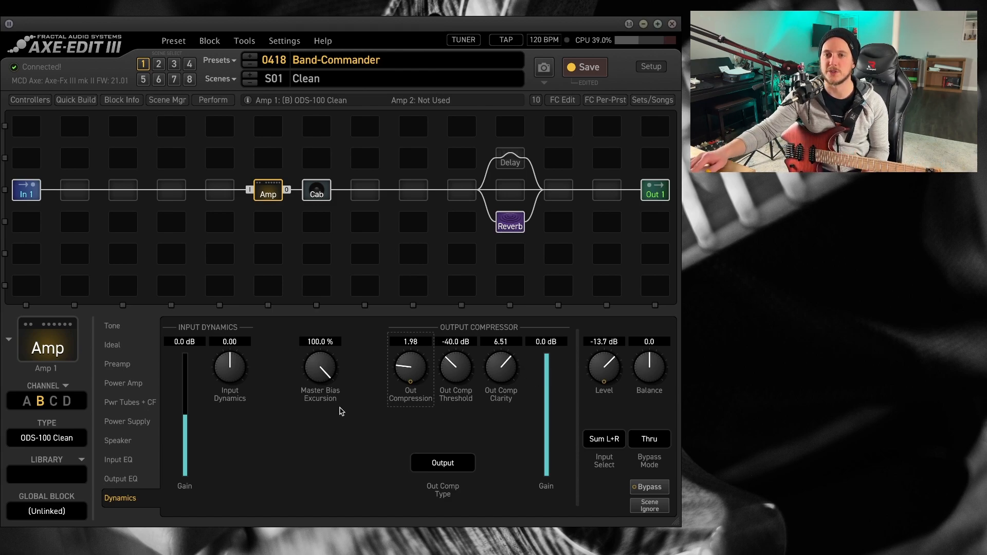
left_click(27, 401)
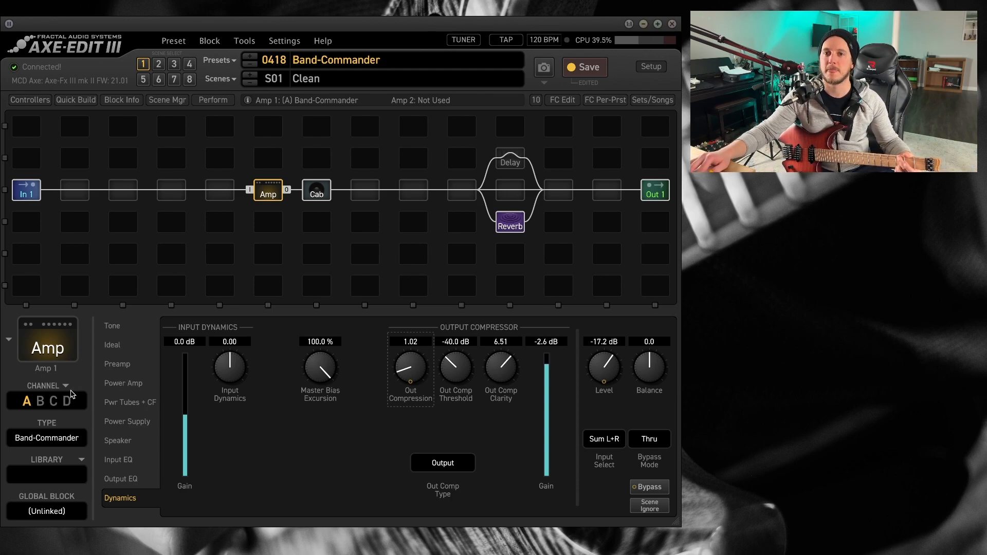
Step: Step the amp through channel B to channel C, USA Rhythm 1, showing its dynamics page
left_click(41, 401)
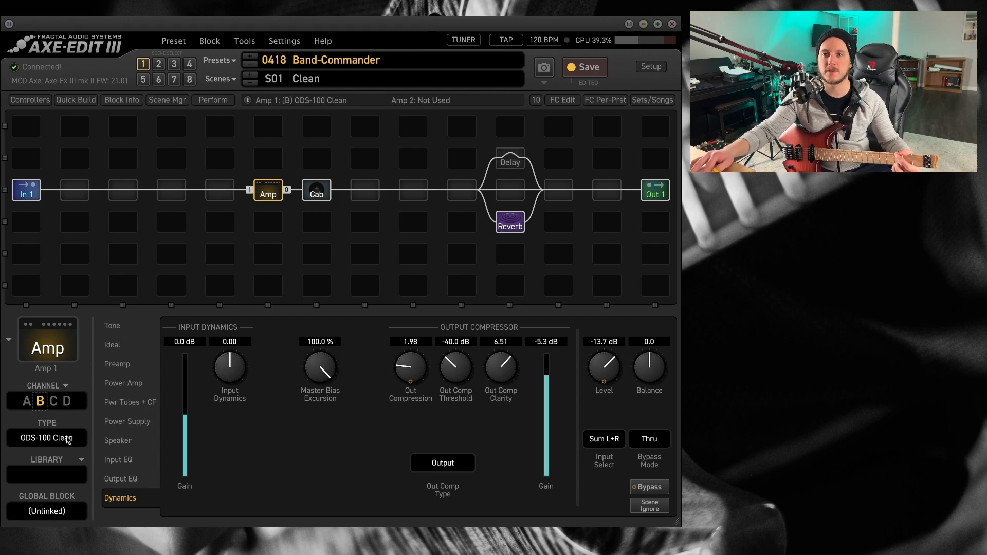
left_click(46, 401)
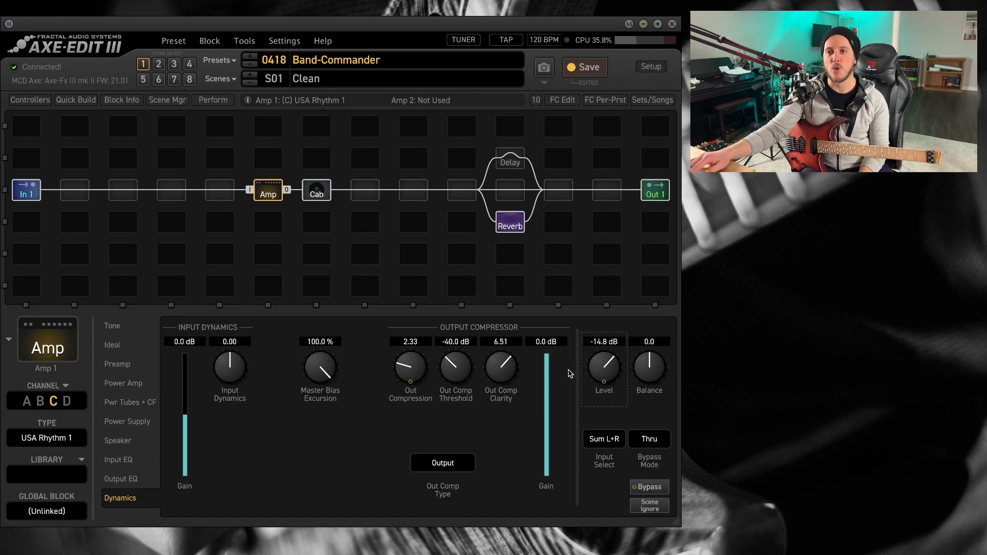
mouse_move(377, 459)
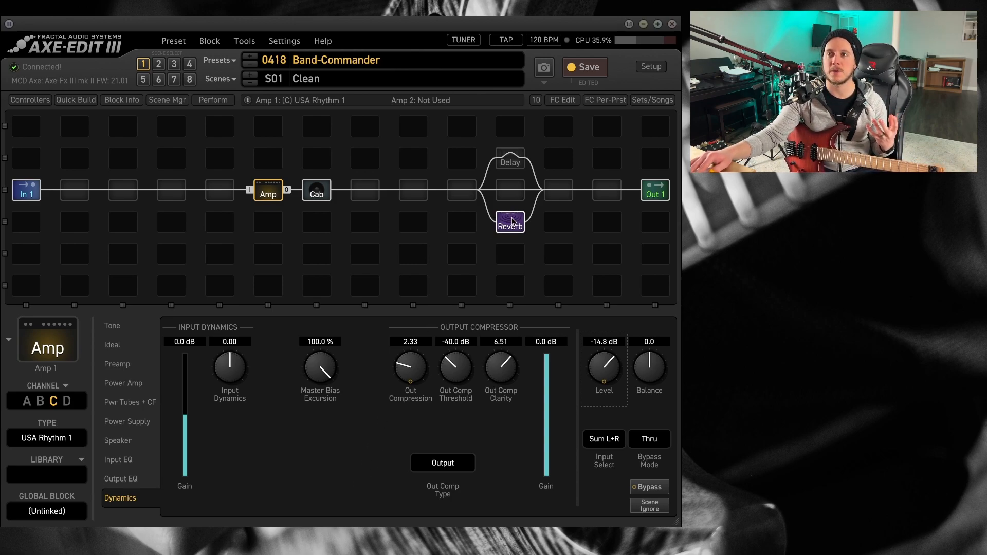
Step: Load the Saucy Spring Deluxe Spring Verb sound into the reverb block's channel A
left_click(509, 222)
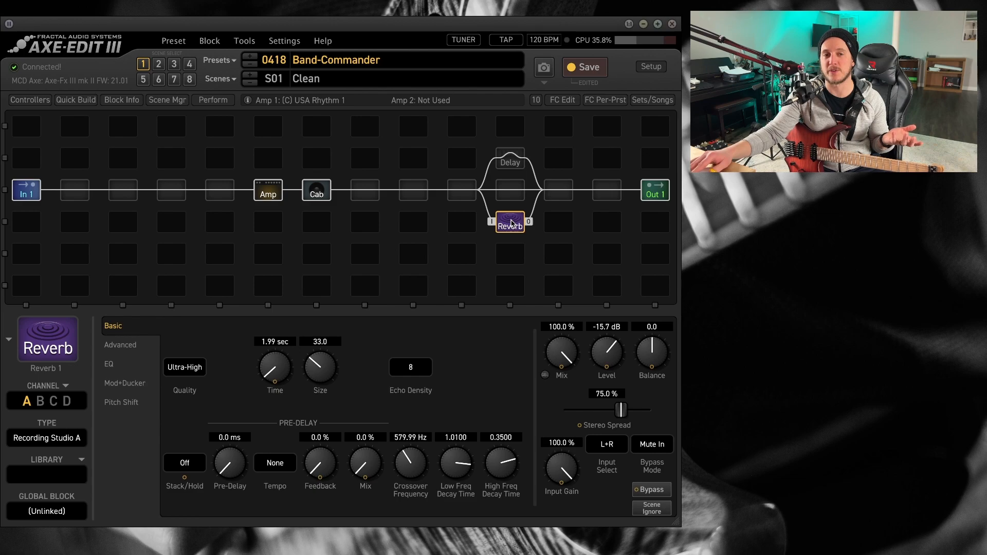
mouse_move(456, 333)
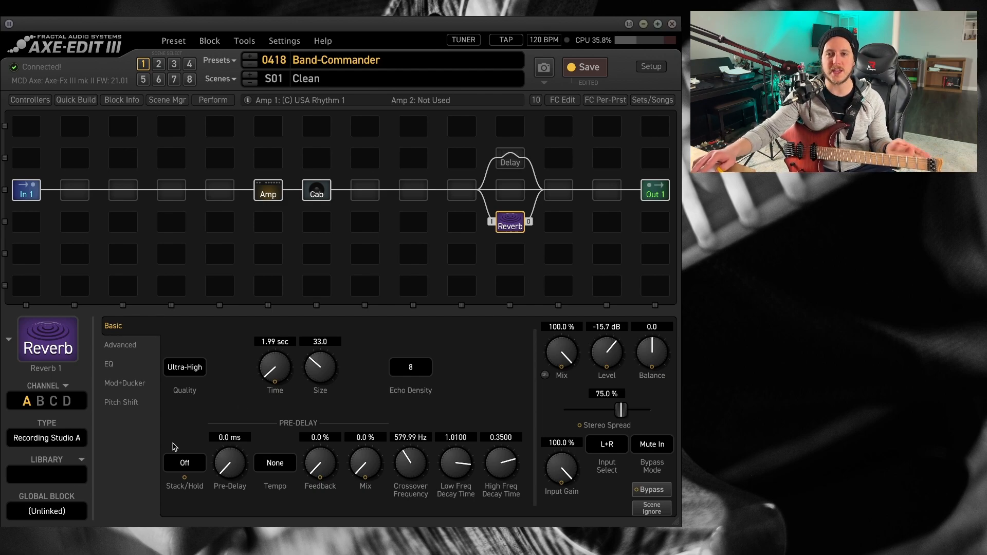
left_click(46, 466)
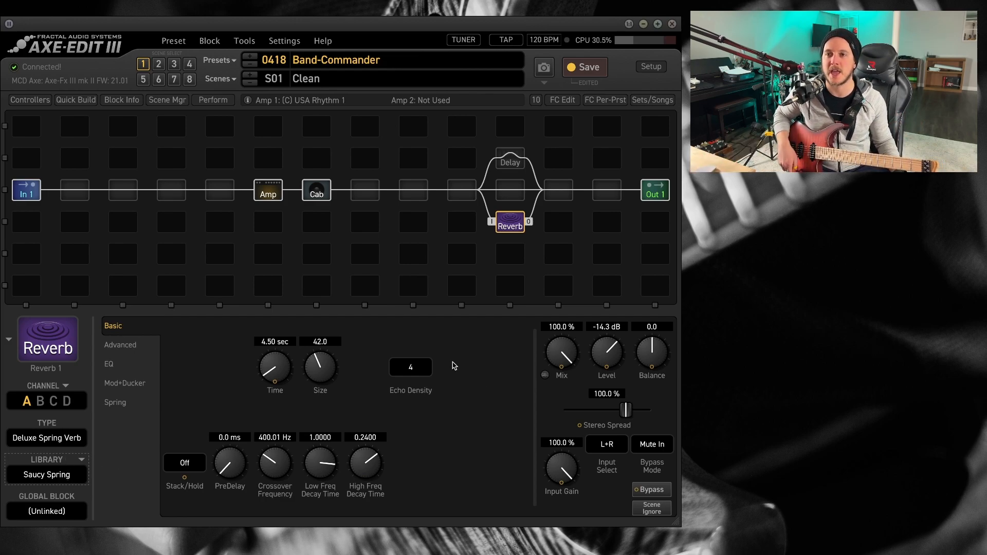
mouse_move(563, 326)
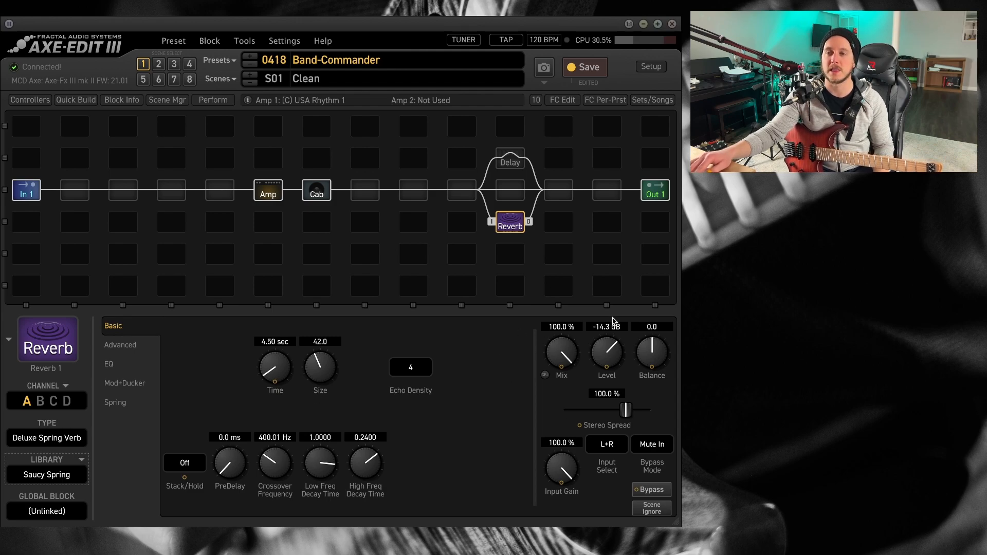
mouse_move(463, 421)
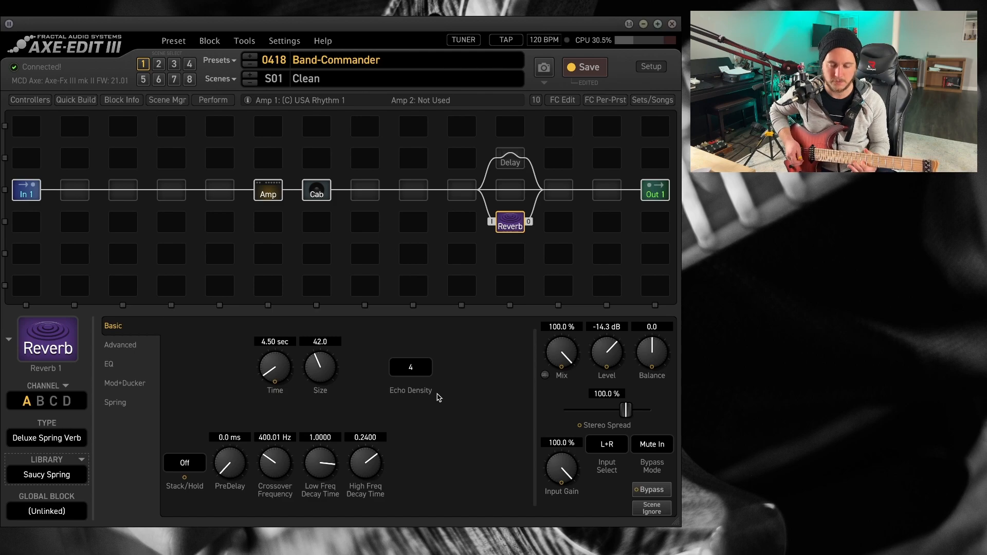
mouse_move(267, 192)
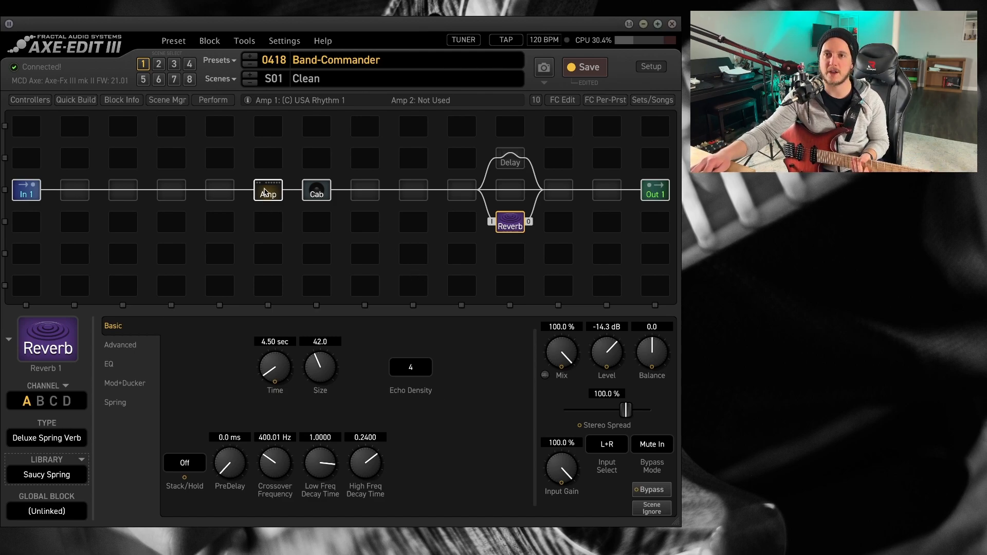
Step: Return to the Band-Commander amp's dynamics page, checking the reverb once in between
left_click(267, 190)
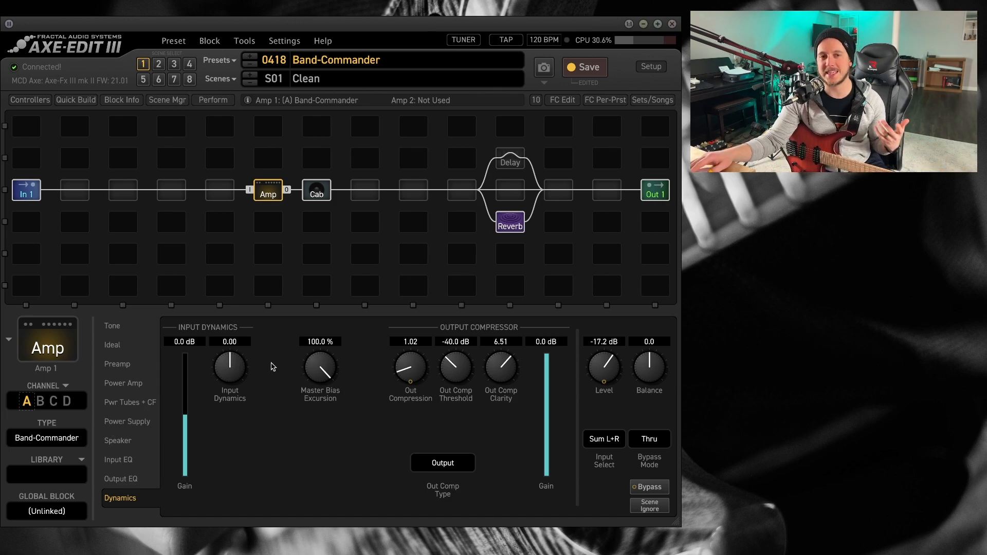
left_click(510, 223)
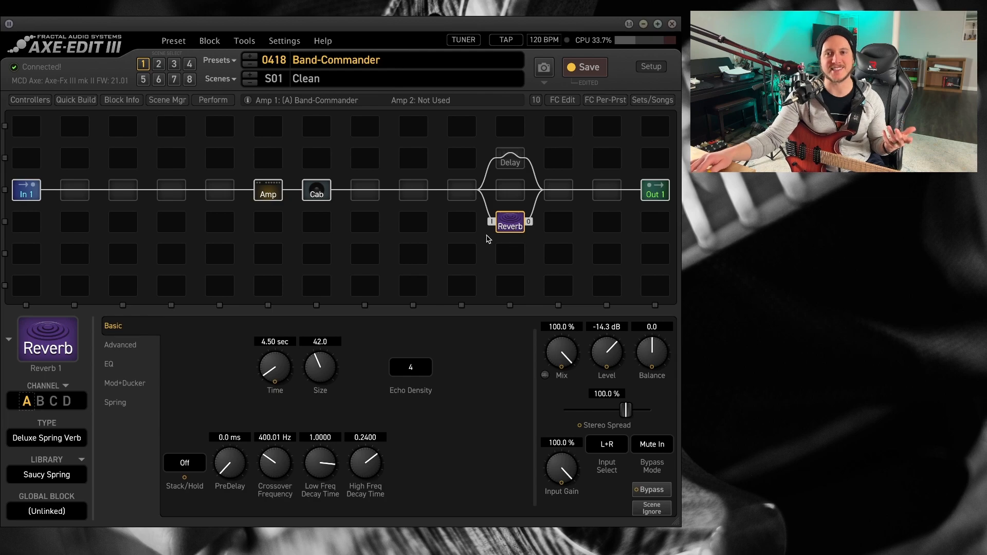
left_click(268, 193)
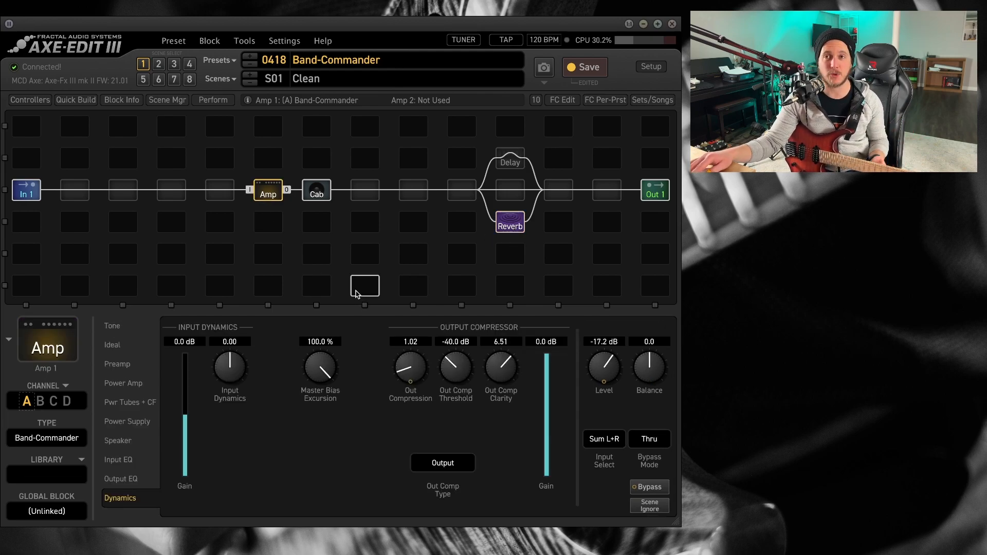
Step: Insert a Compressor 1 block in the slot after In 1 and select its channel B
right_click(73, 189)
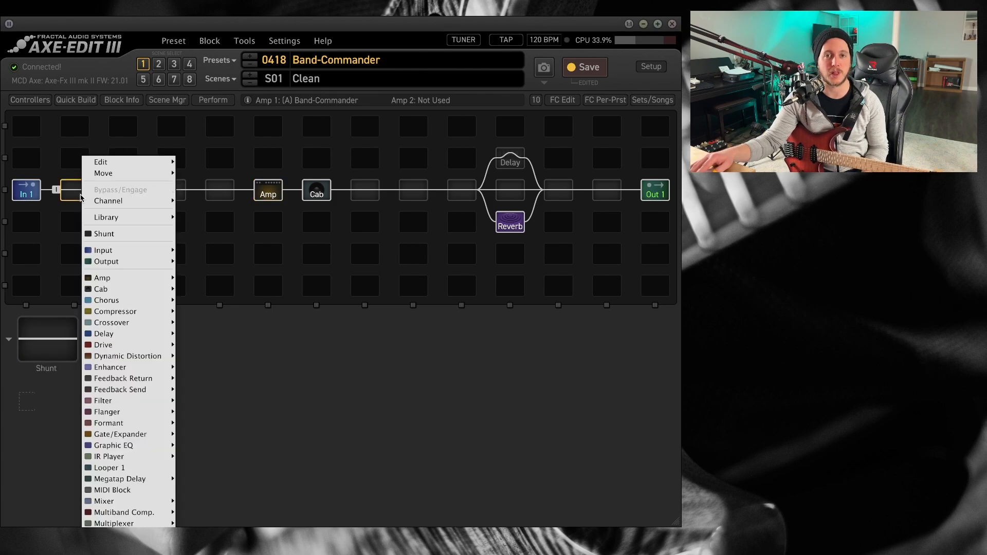
mouse_move(251, 499)
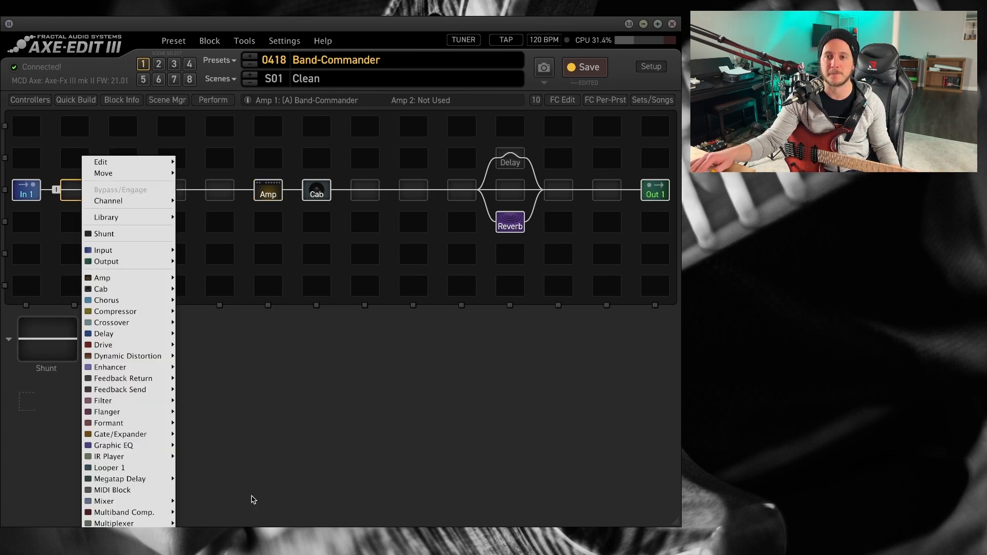
mouse_move(114, 310)
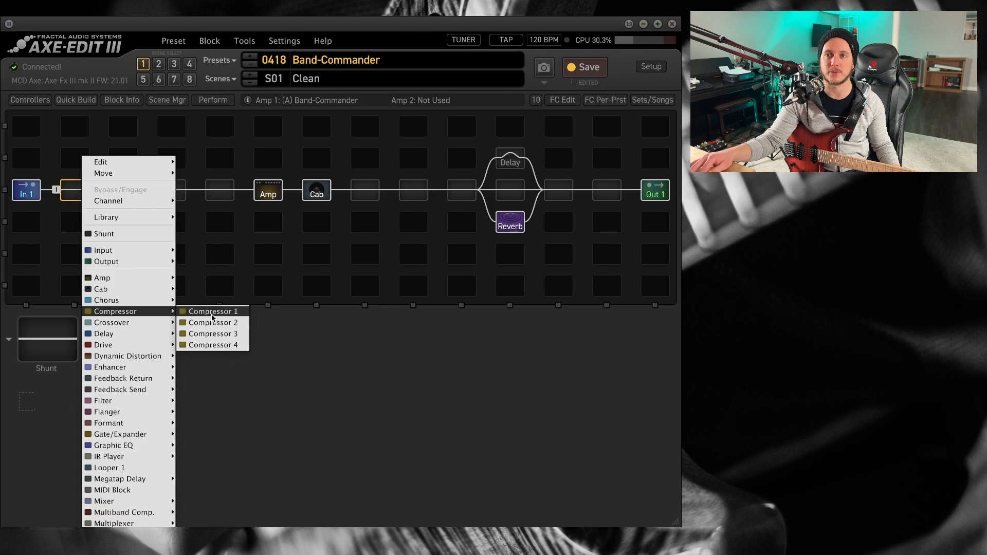
left_click(212, 310)
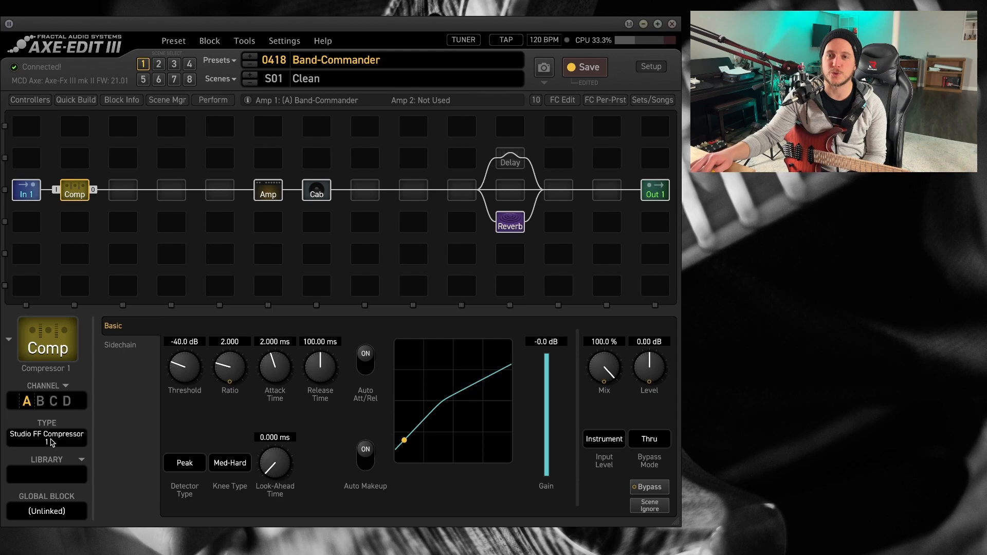
left_click(46, 434)
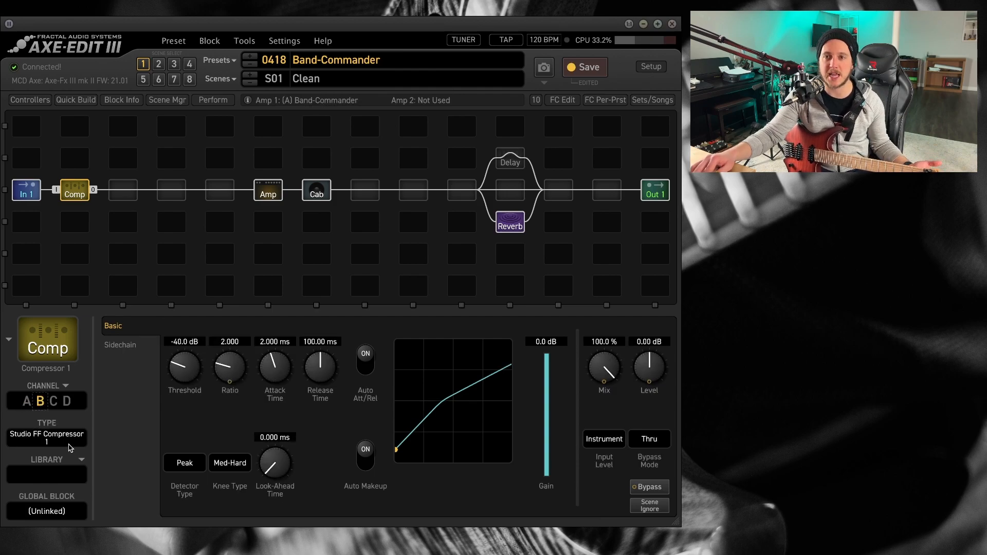
Step: Set the compressor's channel B type to JFET Compressor at 3.00 dB level
left_click(46, 434)
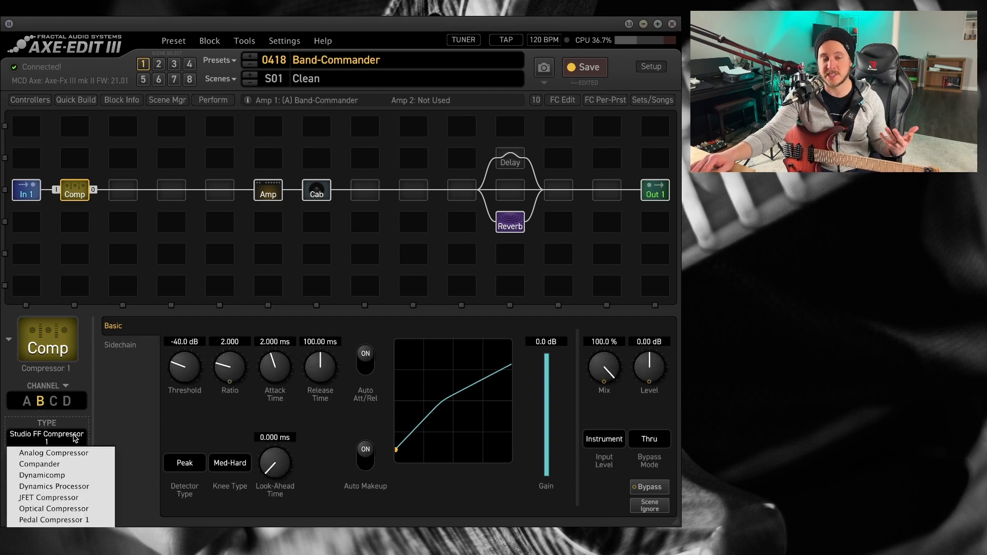
left_click(40, 498)
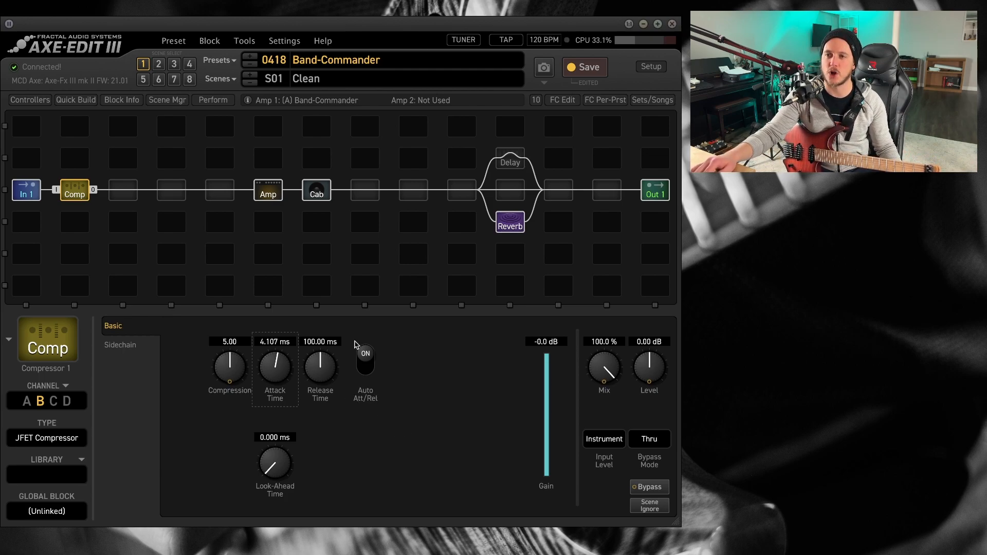
mouse_move(274, 362)
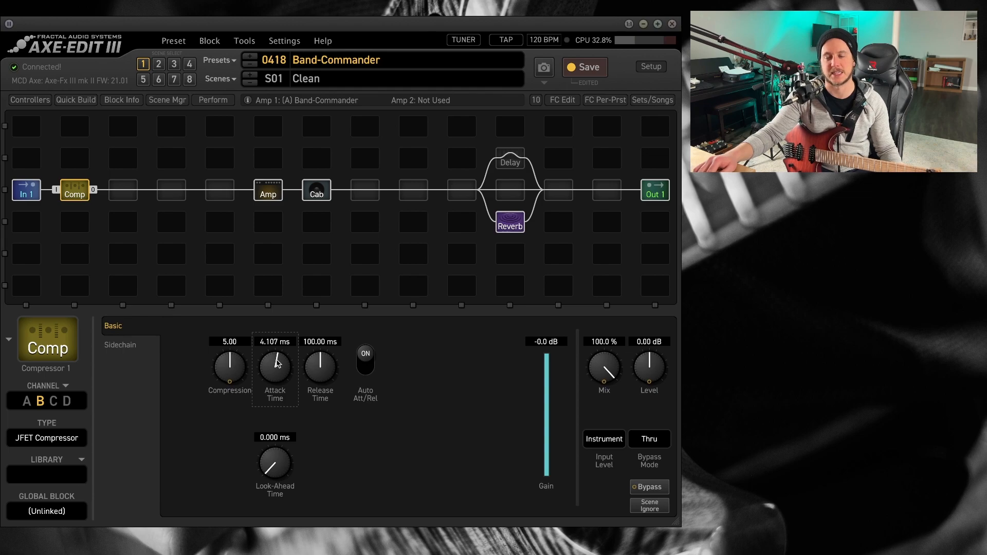
mouse_move(534, 394)
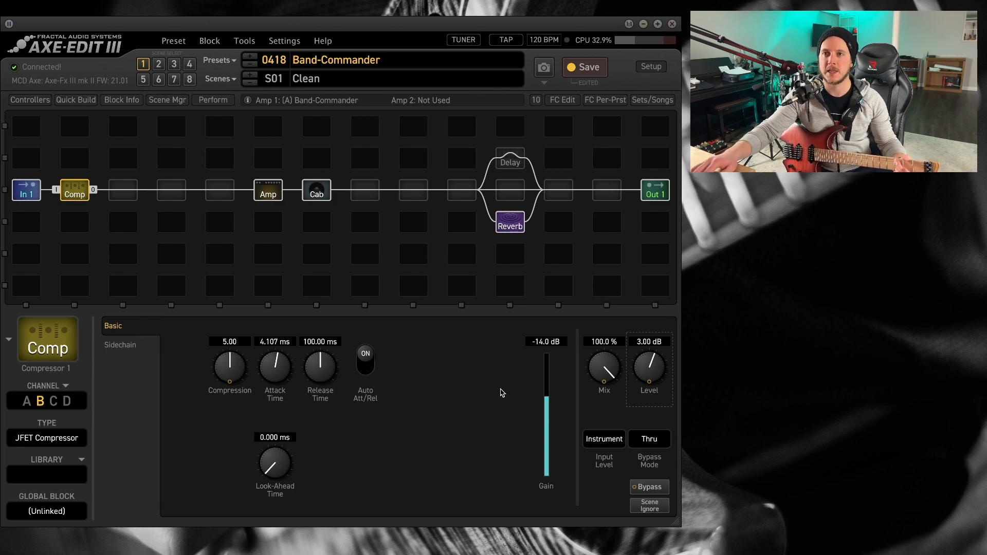
Step: Audition the amp's channels through to C, USA Rhythm 1, then return to the compressor
left_click(268, 192)
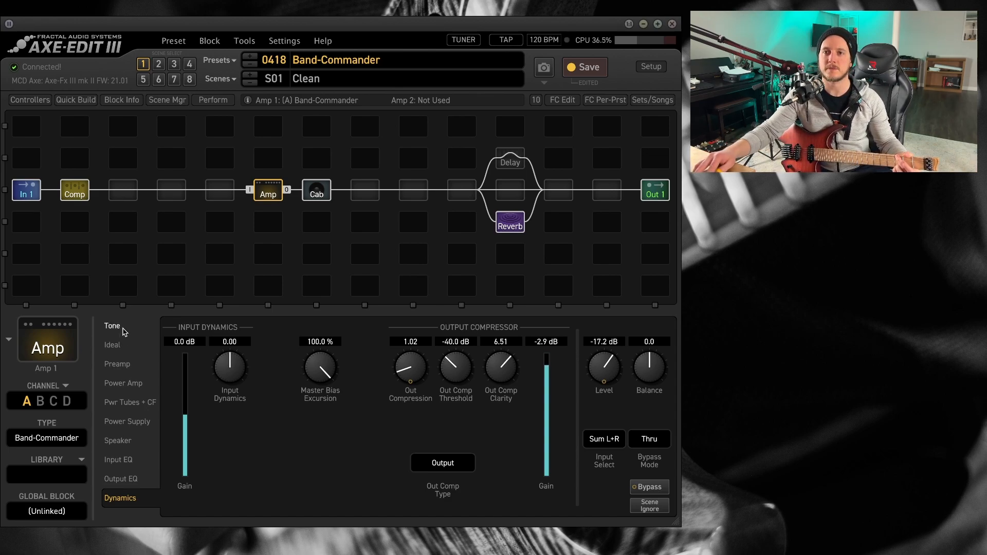
left_click(46, 401)
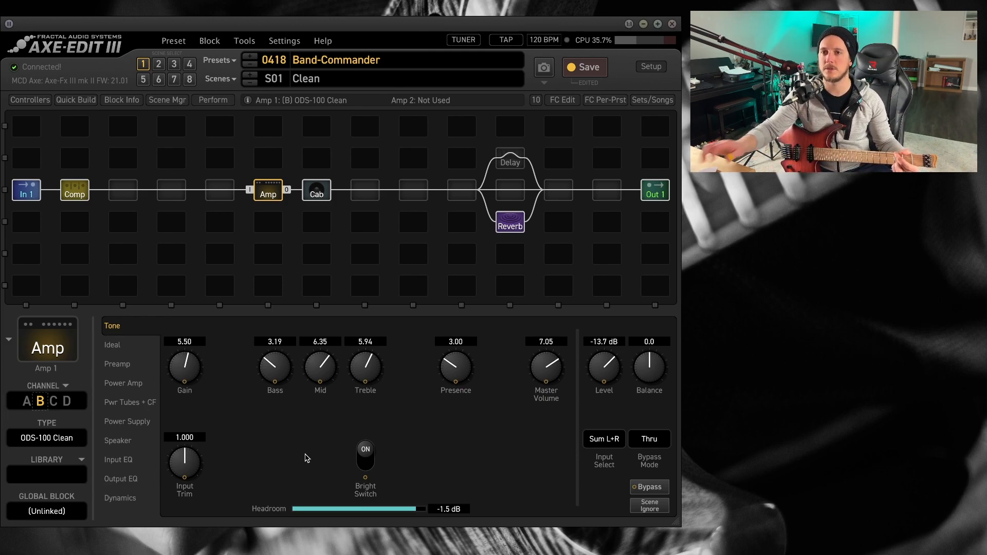
left_click(55, 401)
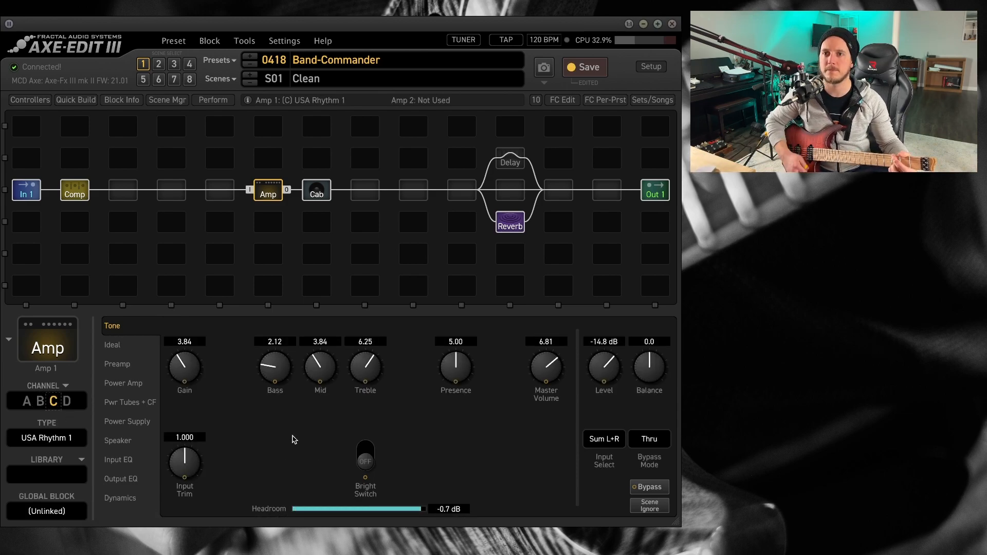
left_click(74, 190)
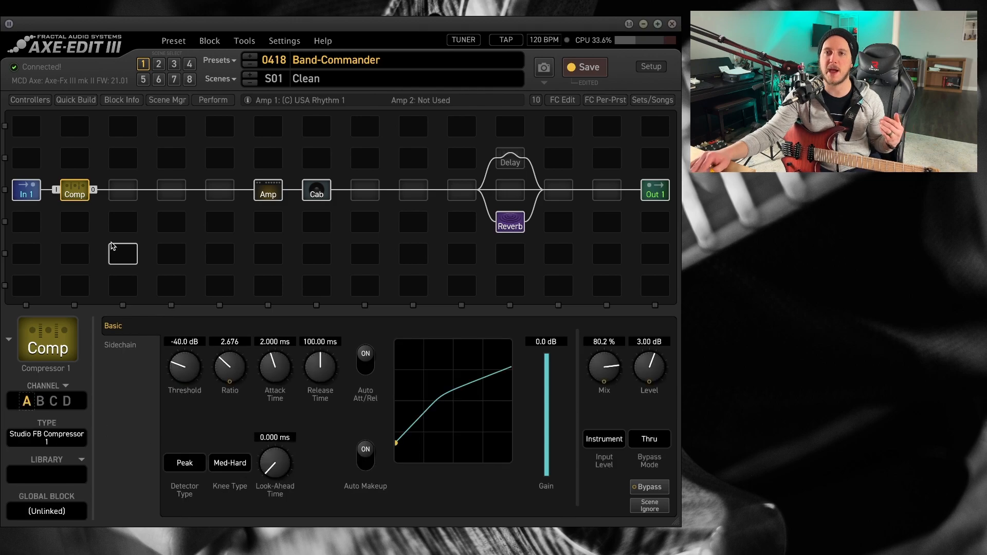
Step: Cycle the amp through ODS-100 Clean and USA Rhythm 1, ending on channel A's Band-Commander
left_click(268, 192)
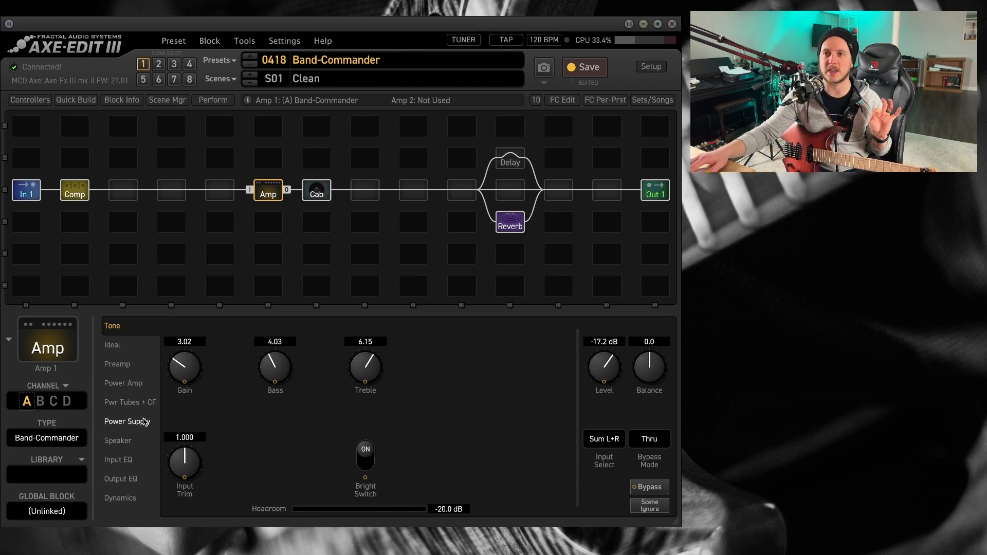
mouse_move(98, 211)
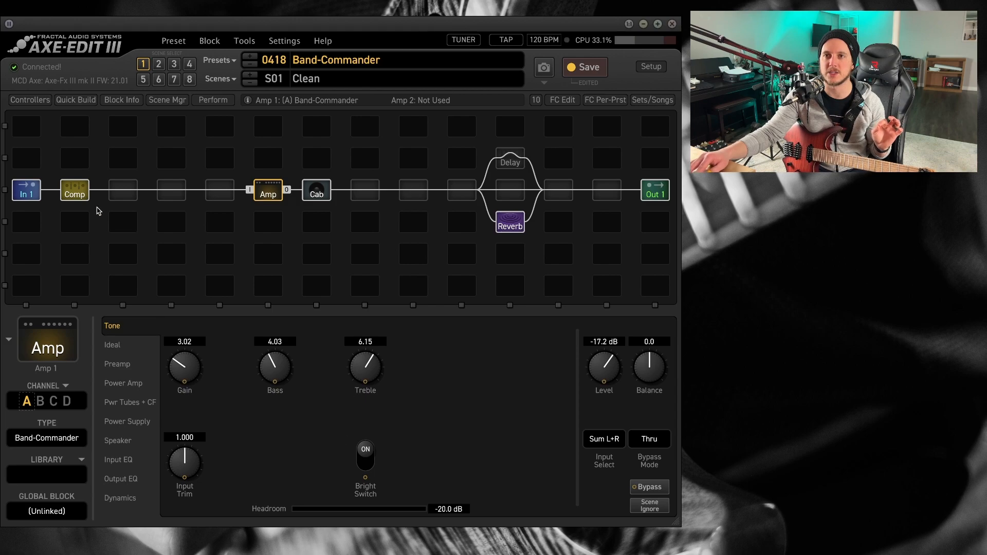
left_click(47, 401)
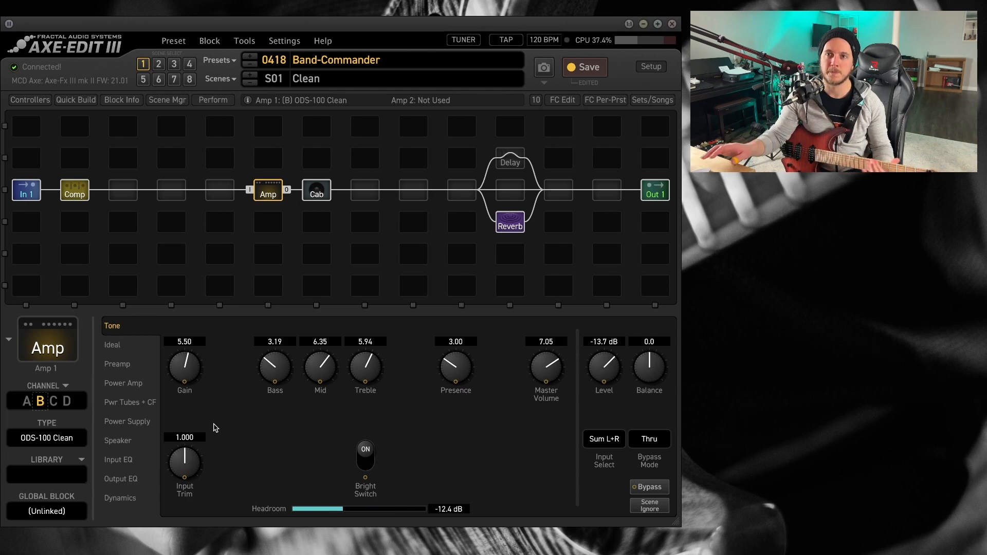
left_click(53, 401)
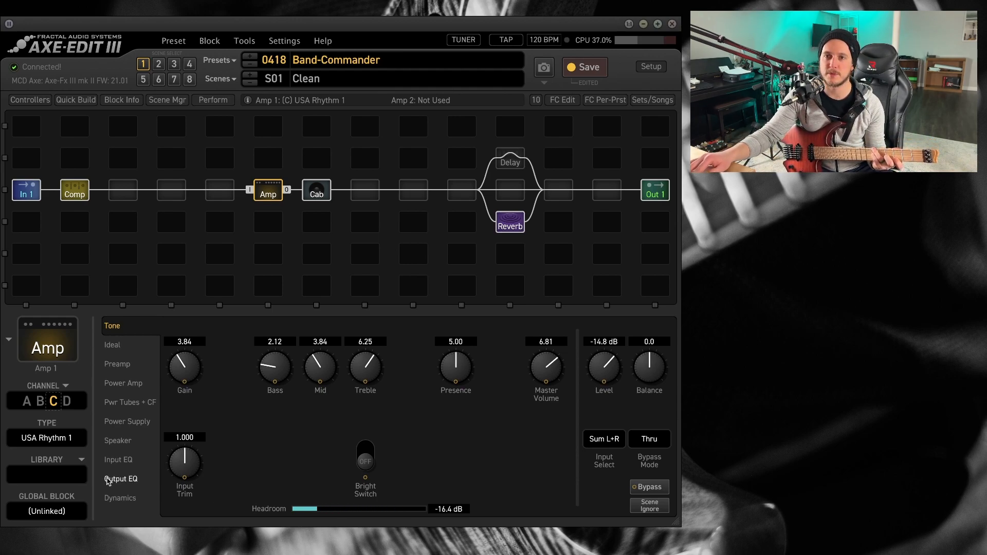
left_click(46, 401)
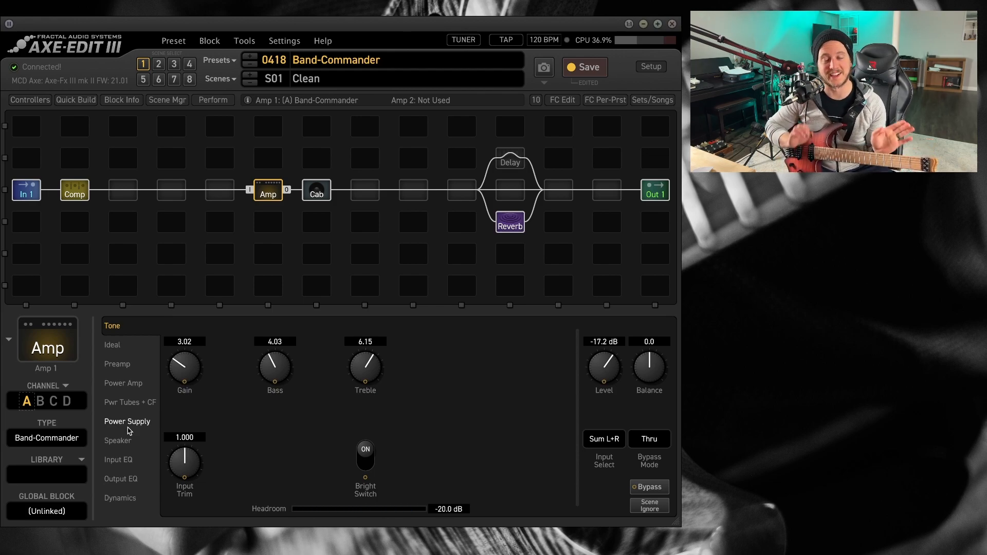
mouse_move(224, 511)
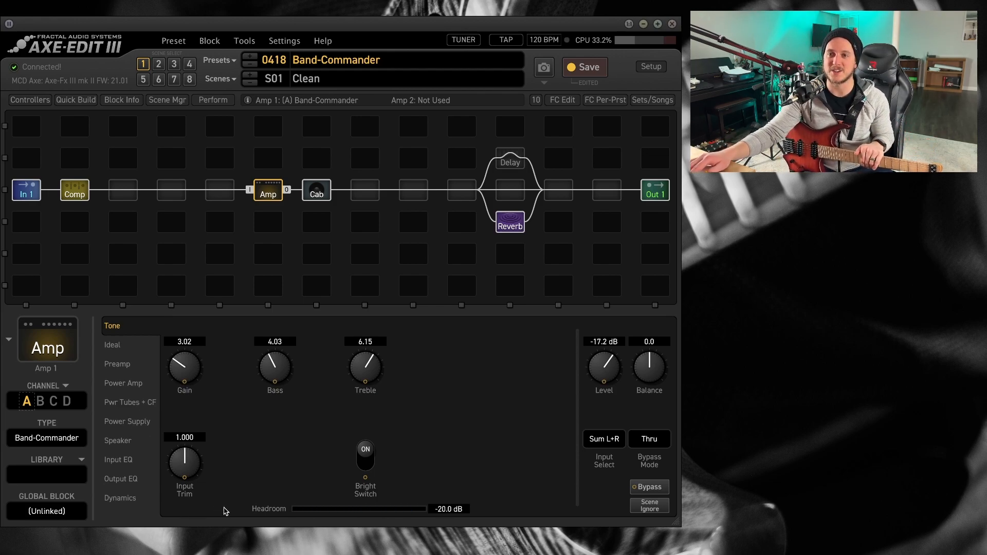
mouse_move(250, 473)
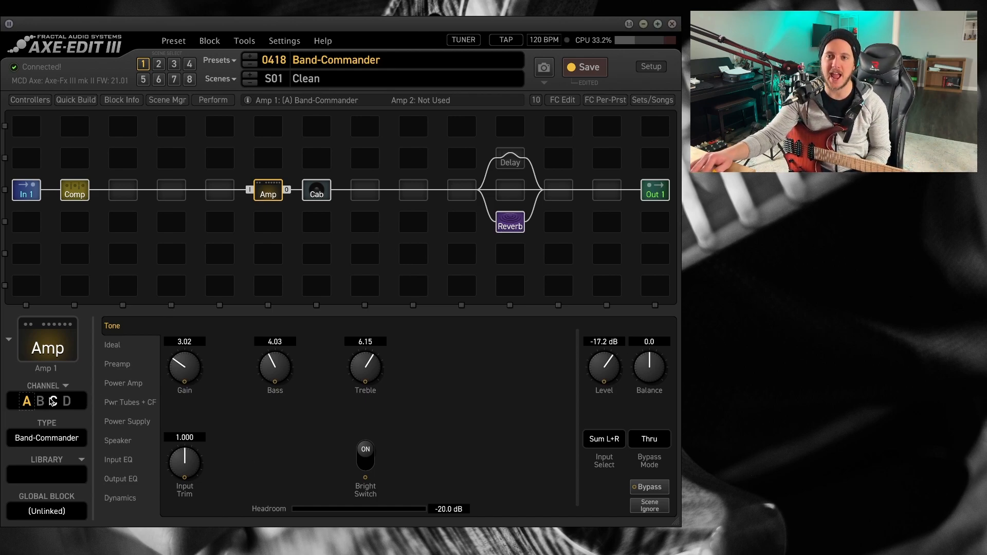
Step: On channel C's USA Rhythm 1, raise gain to 4.84, treble to 4.27 and switch bright on
left_click(53, 401)
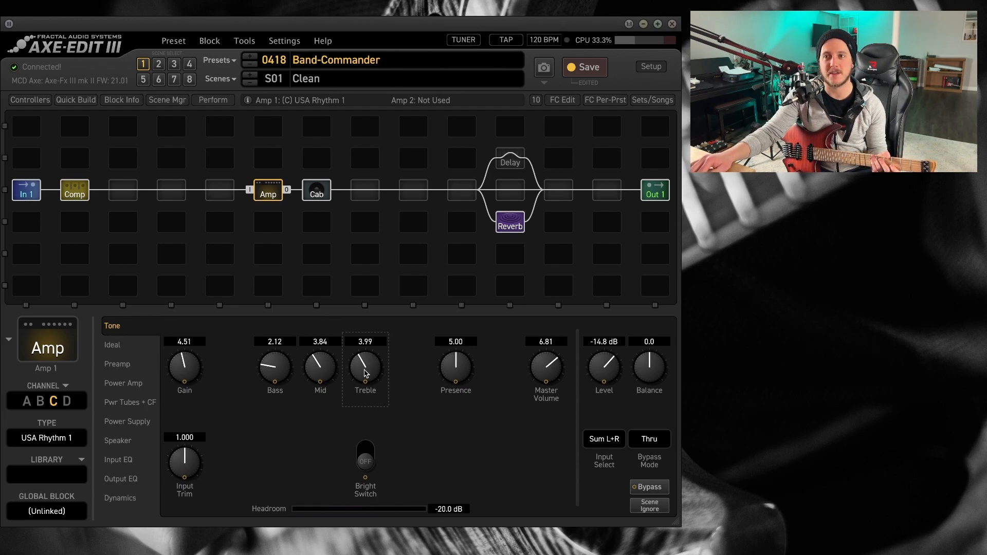
left_click(365, 455)
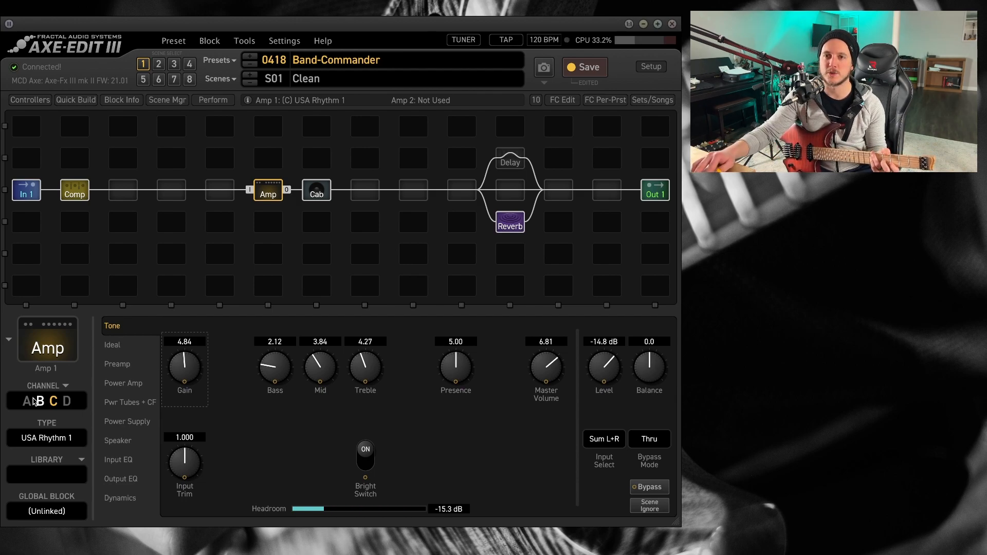
Step: Step the amp back through channel B to channel A
left_click(40, 401)
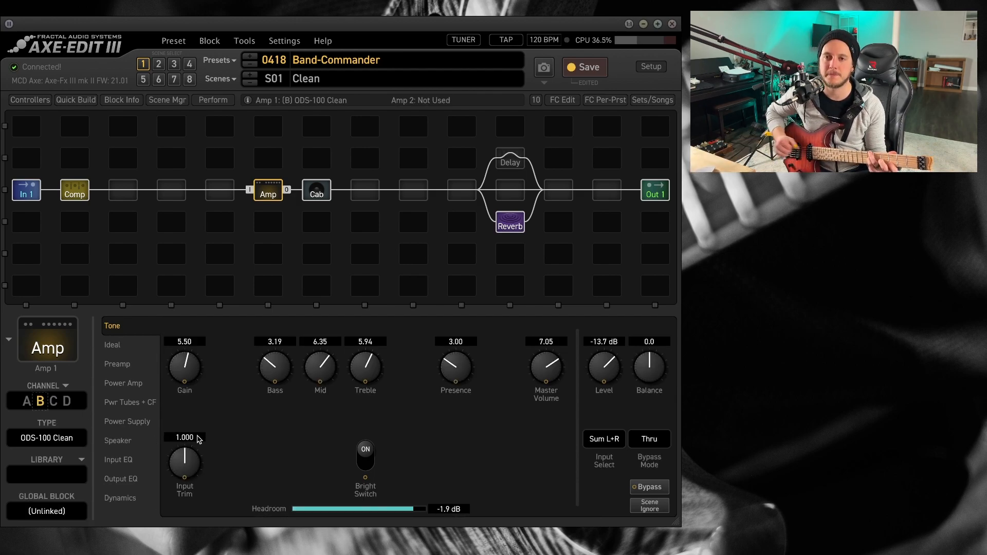
left_click(26, 401)
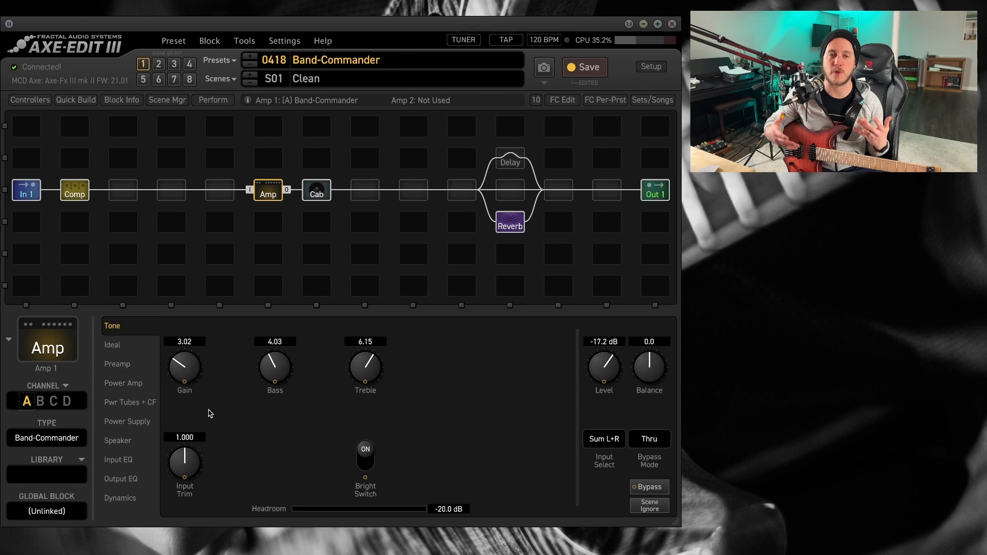
mouse_move(216, 245)
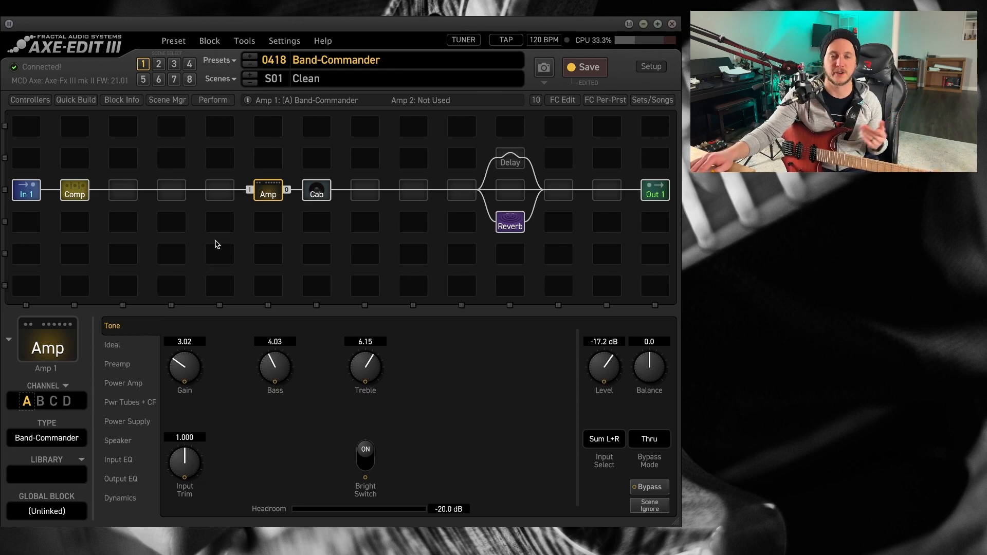
mouse_move(203, 279)
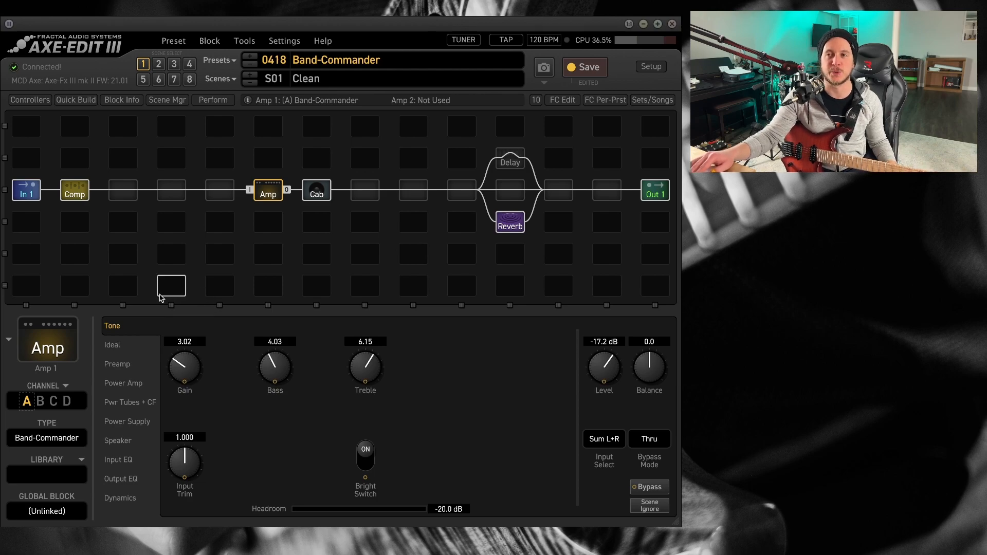
mouse_move(364, 190)
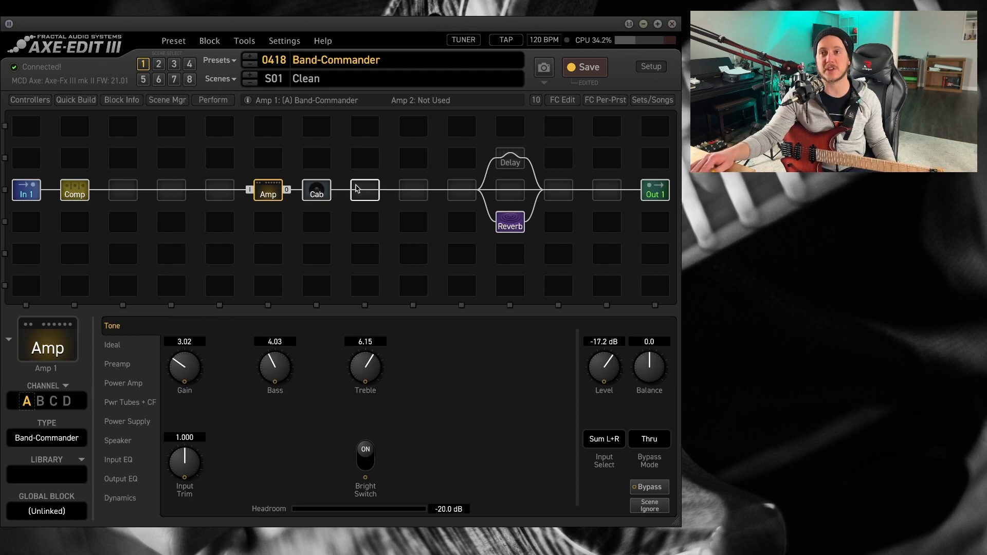
Step: Insert an Analog Stereo Chorus 1 block after the cab with mix around 15.1%
right_click(364, 190)
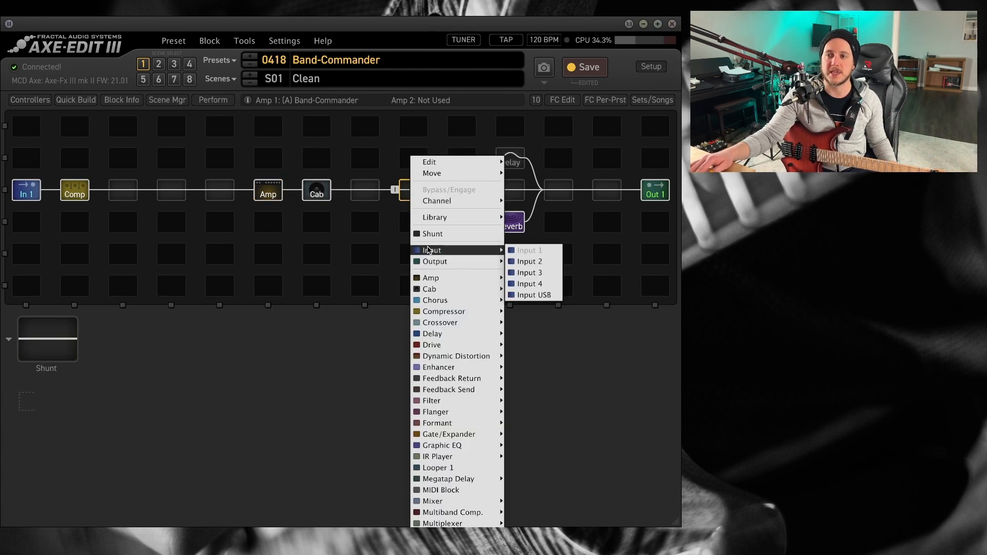
mouse_move(507, 338)
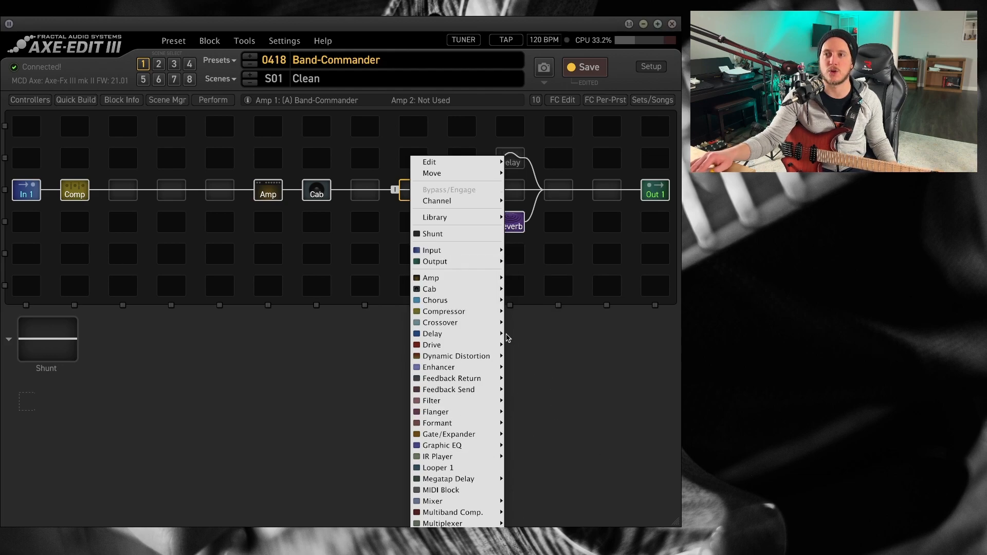
left_click(434, 299)
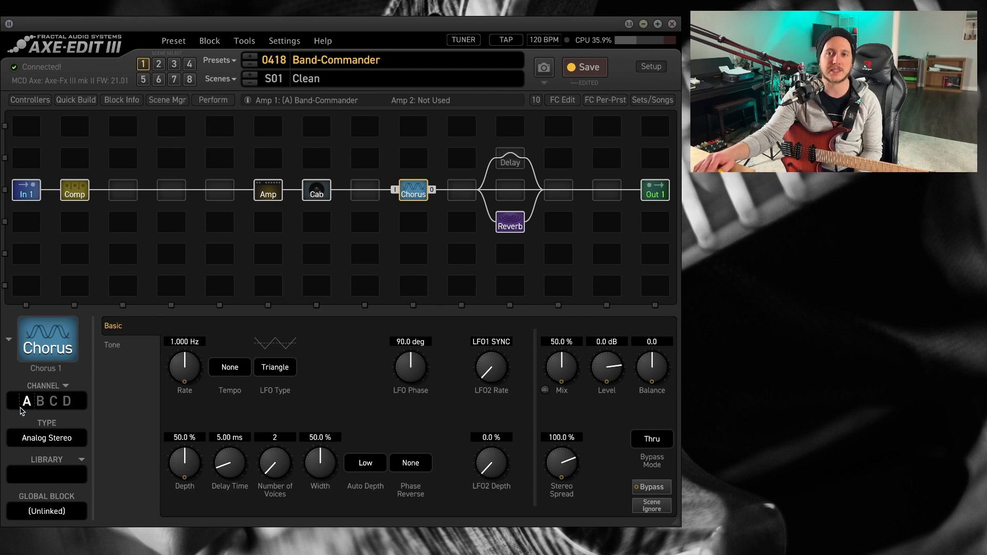
mouse_move(416, 415)
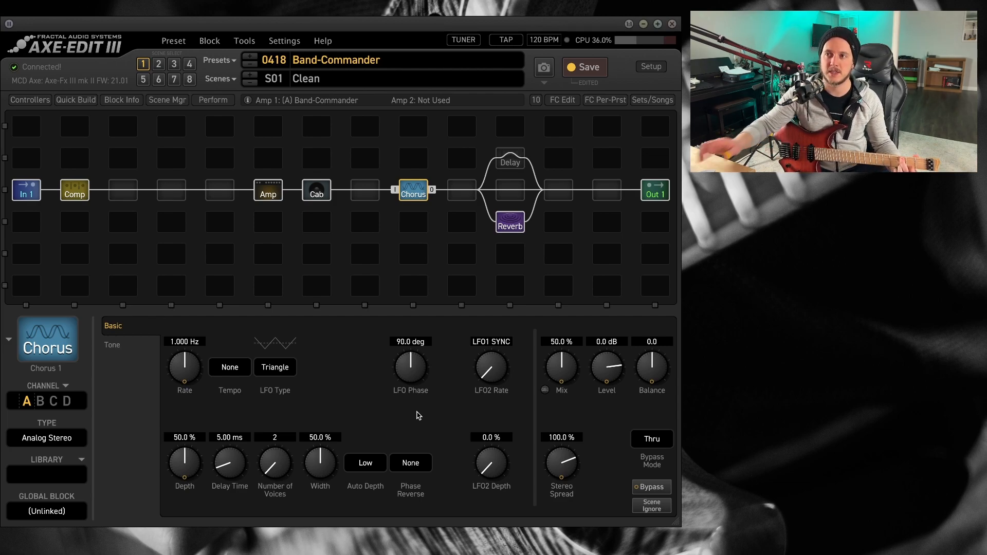
mouse_move(577, 410)
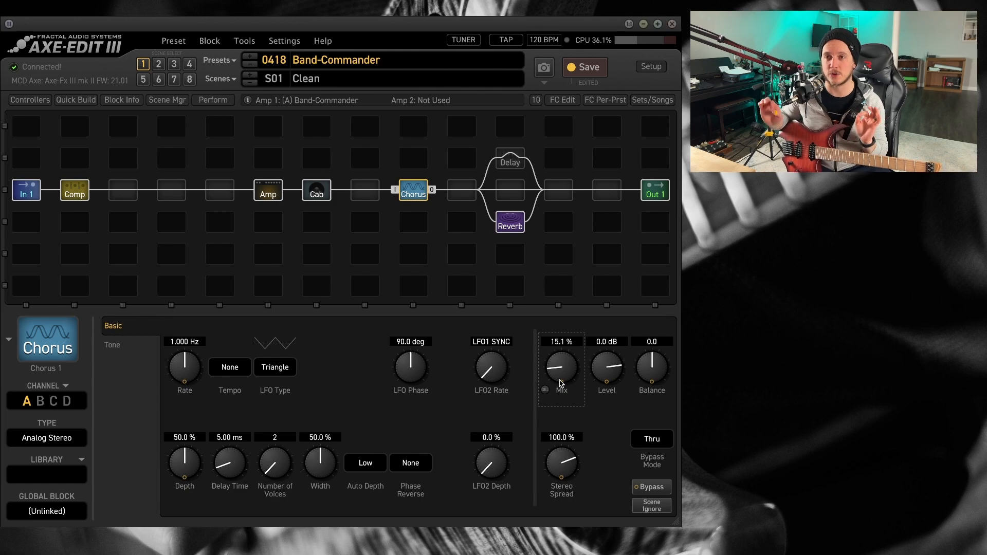
mouse_move(551, 413)
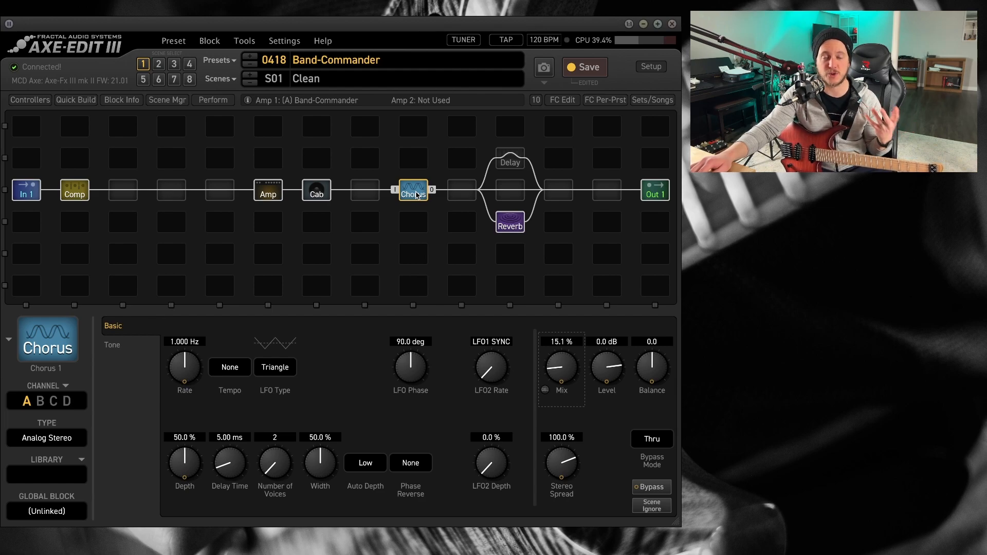
mouse_move(386, 185)
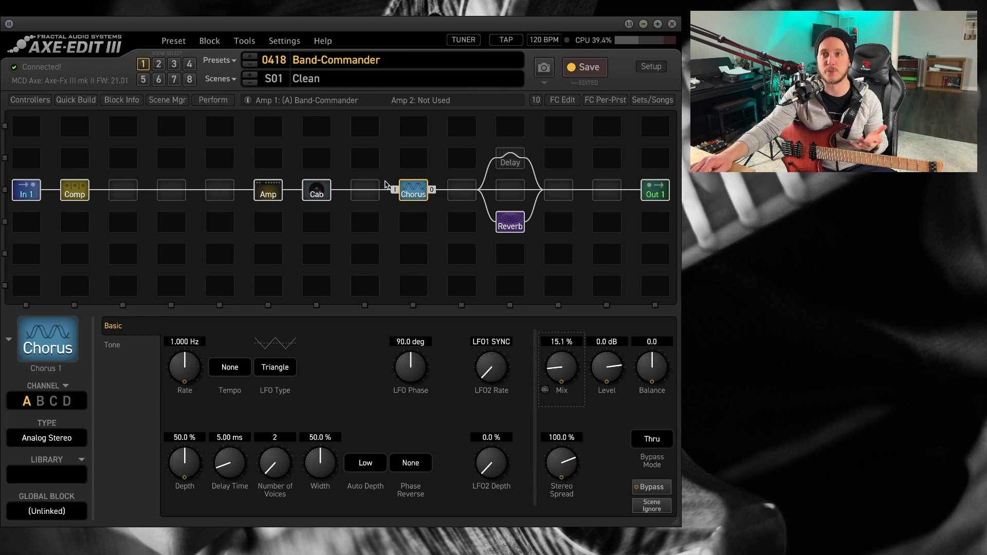
mouse_move(219, 191)
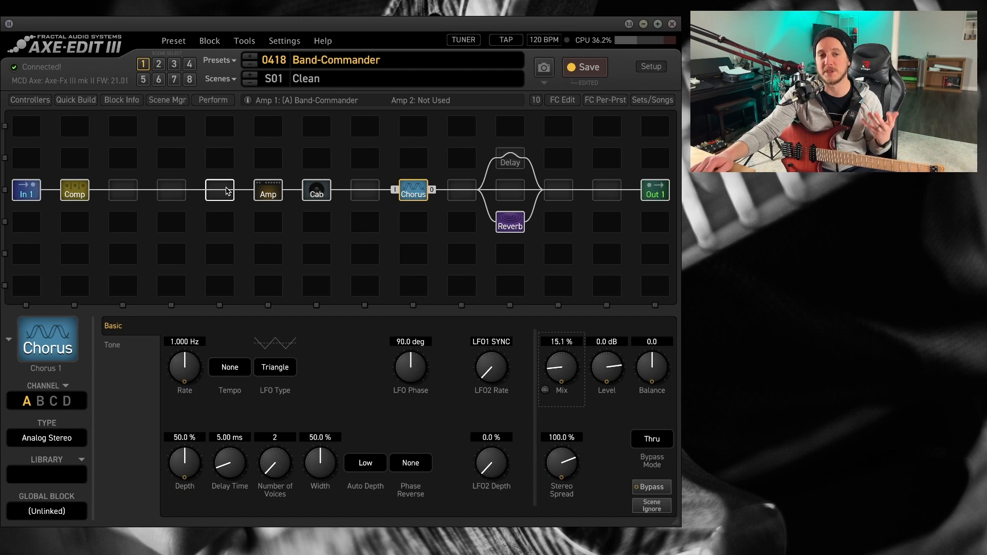
mouse_move(417, 205)
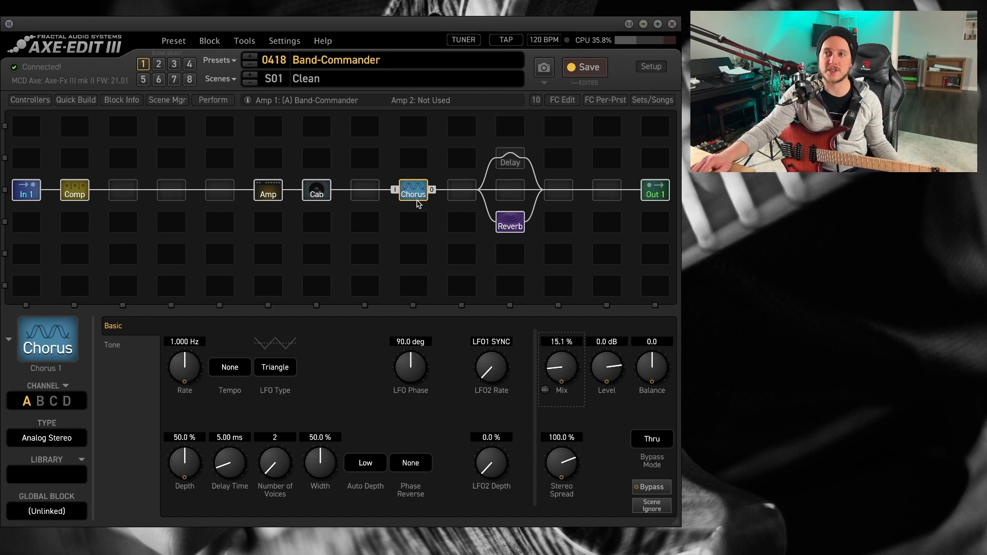
Step: Swap the chorus for a Dual Detune pitch block, pans -100/100, level 3 dB, mix 20%
right_click(413, 189)
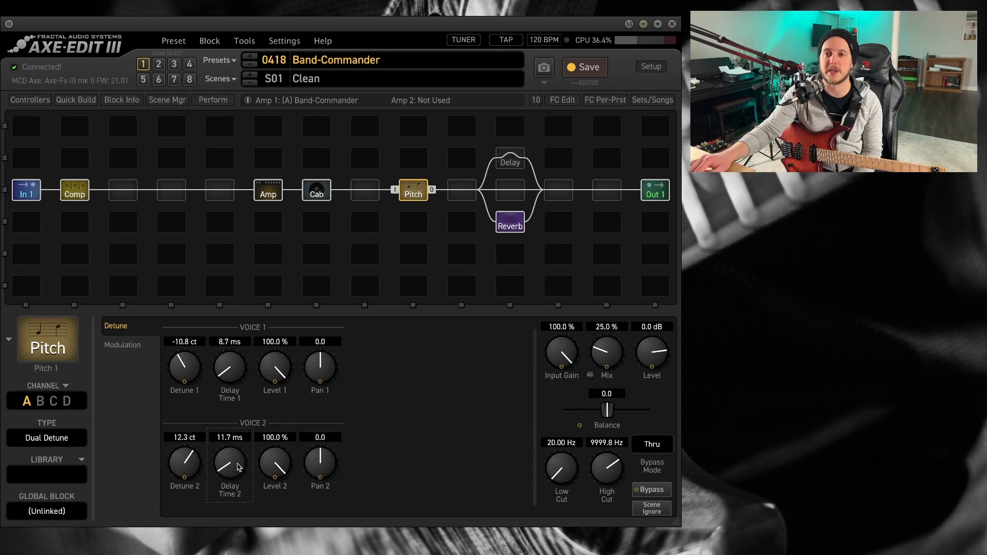
mouse_move(325, 363)
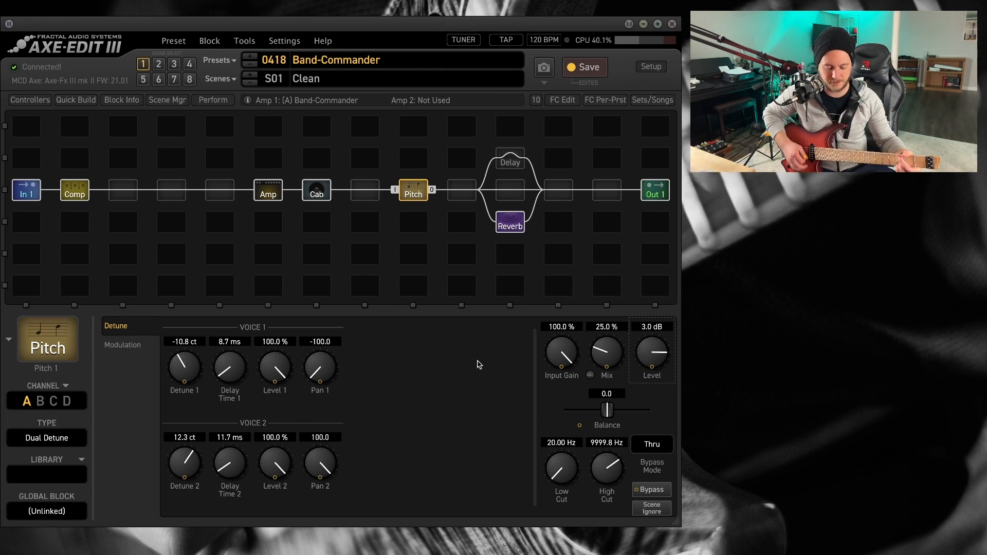
mouse_move(614, 357)
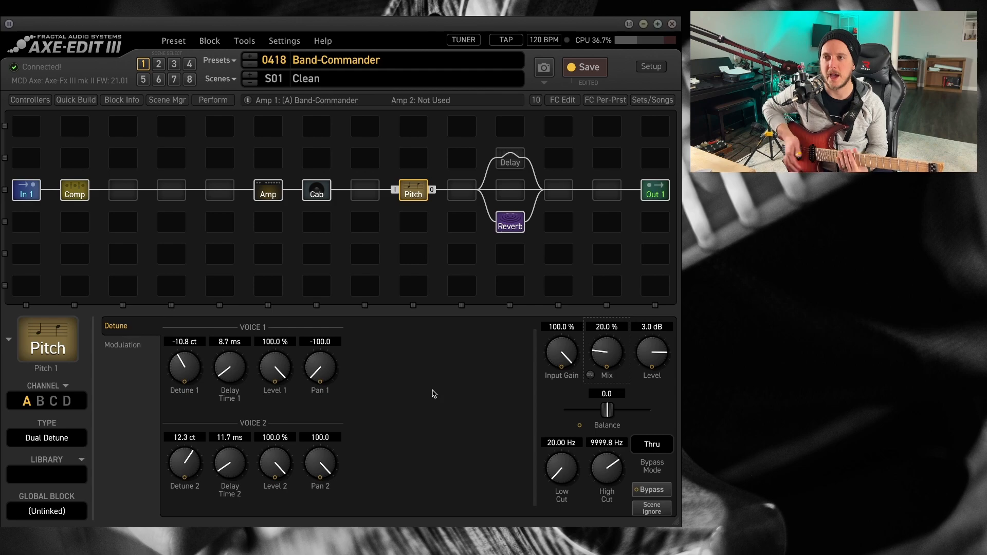
mouse_move(617, 357)
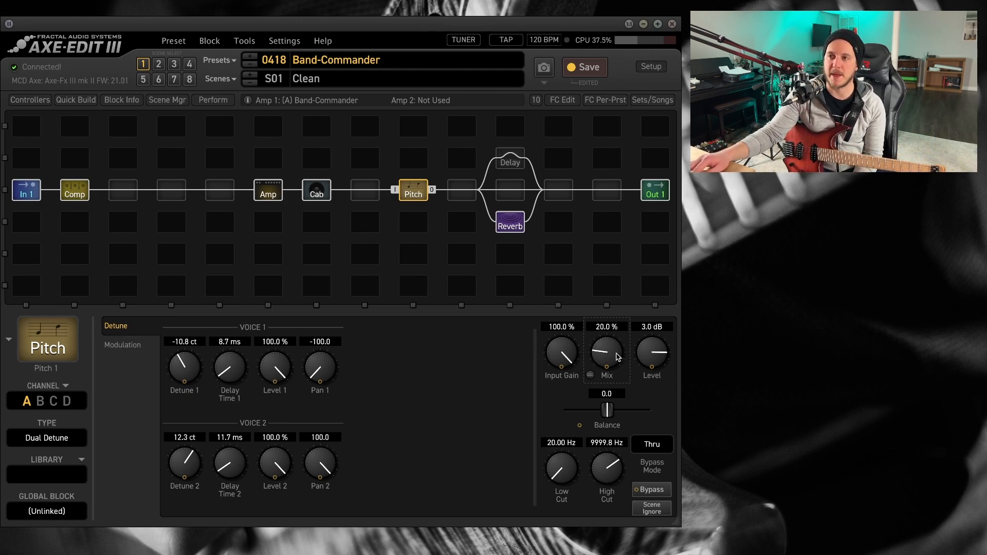
mouse_move(503, 419)
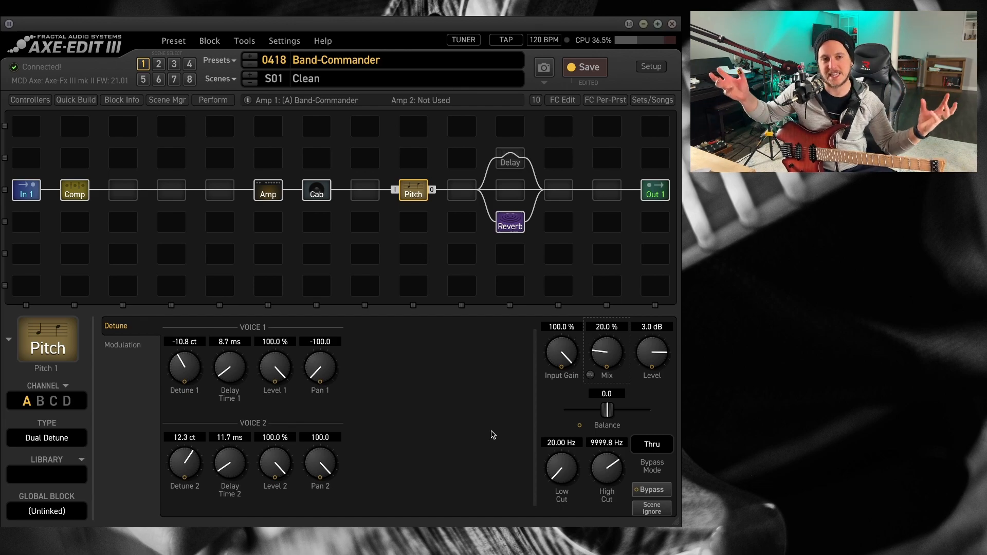
mouse_move(277, 361)
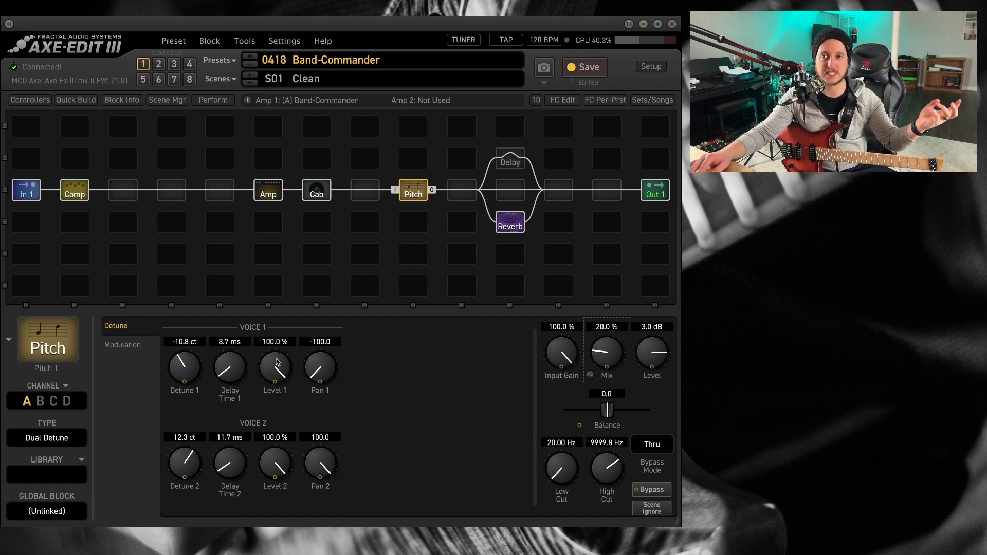
mouse_move(481, 452)
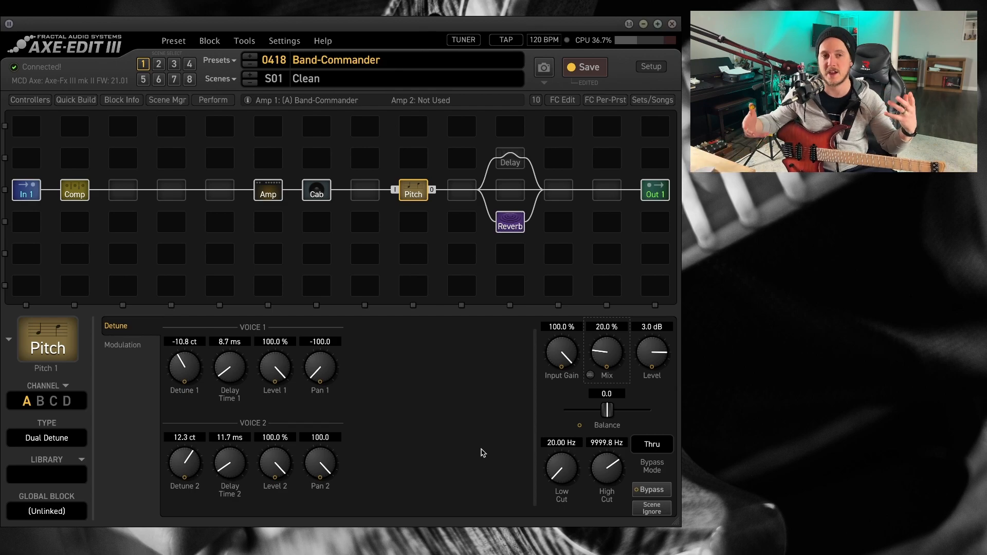
Step: Swap the pitch block for a Stereo 8-Stage phaser, rate 0.446 Hz, order 8, mix 30.9%
right_click(413, 193)
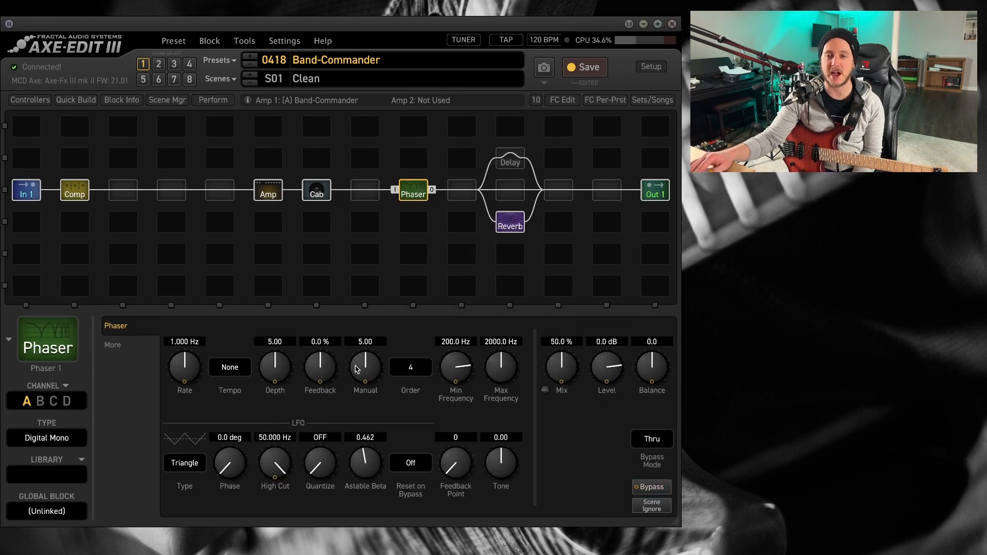
left_click(46, 438)
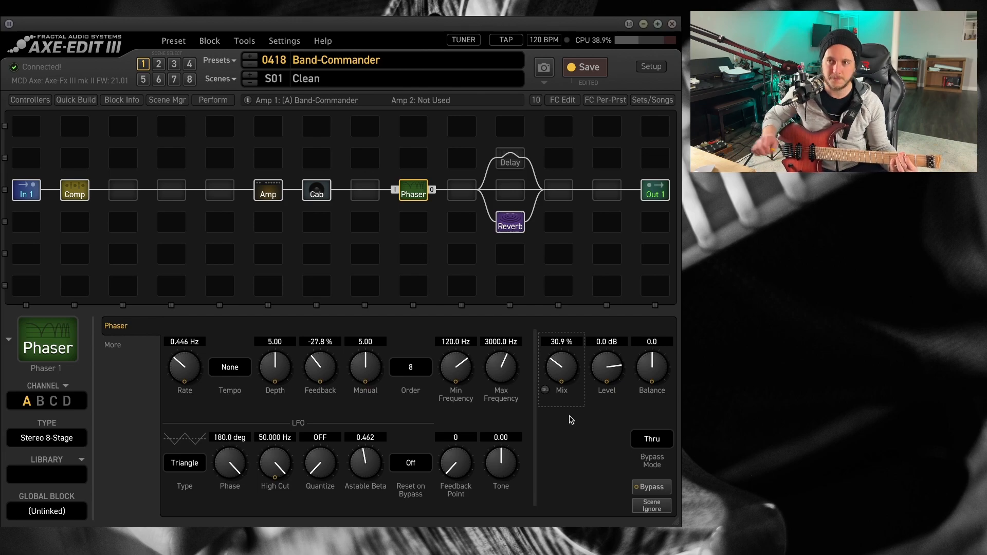
Step: Audition the amp's channels A and B, ending on channel C's USA Rhythm 1
left_click(267, 191)
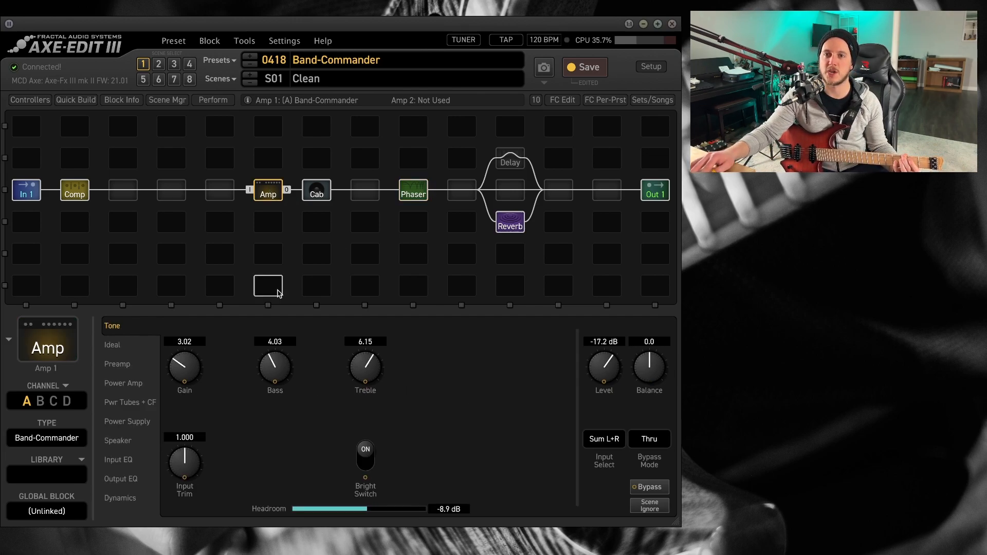
left_click(41, 401)
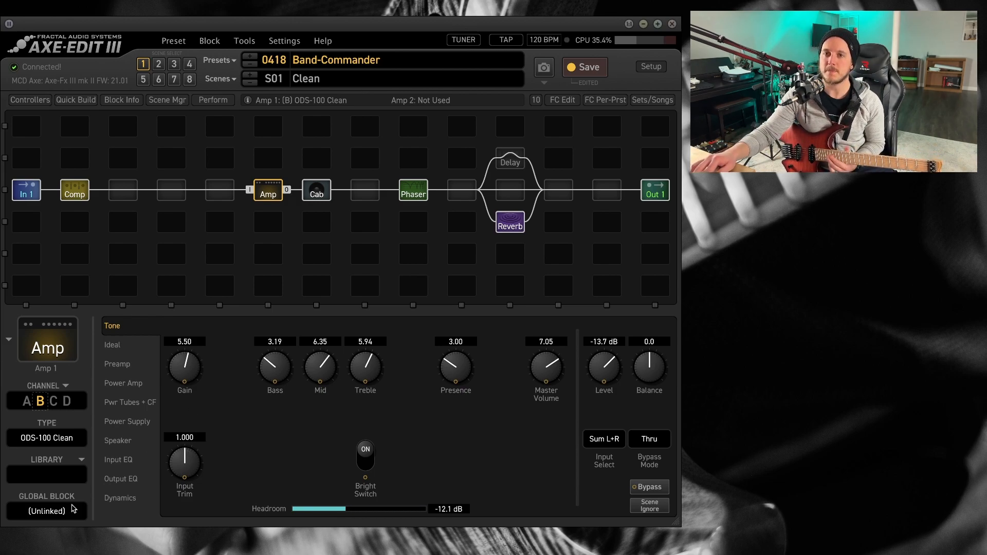
left_click(53, 401)
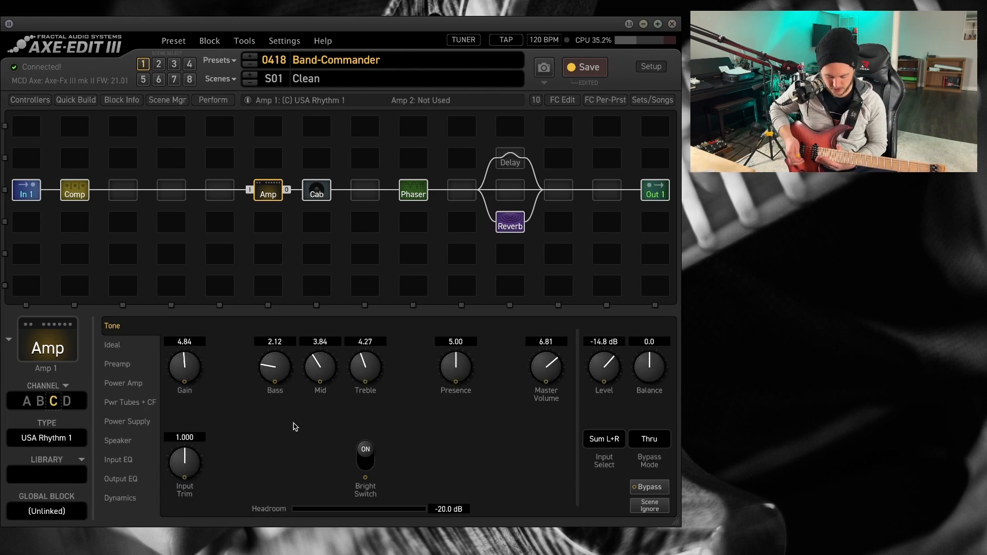